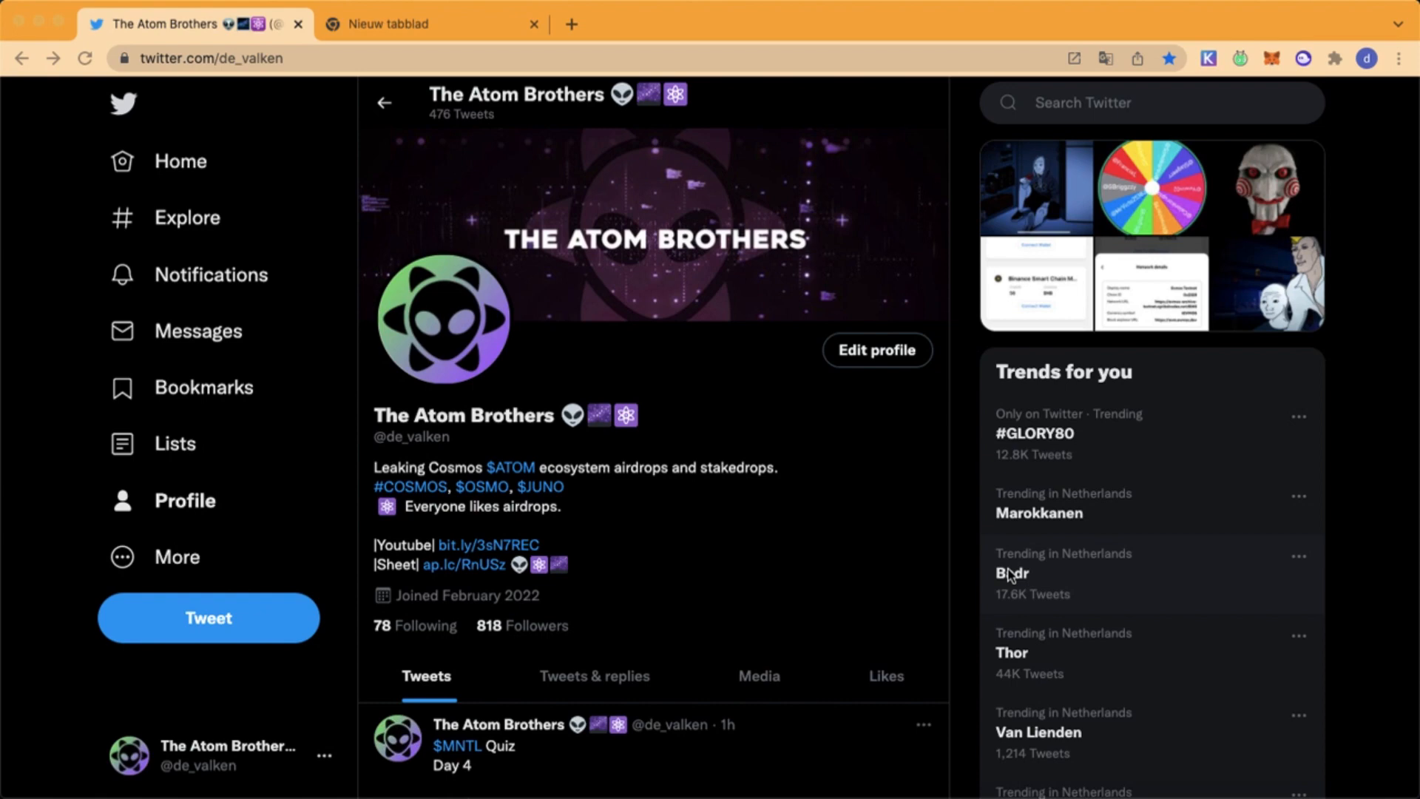
# - Switch from the Twitter profile to the JACKAL Wiki Airdrops browser tab
pyautogui.click(430, 25)
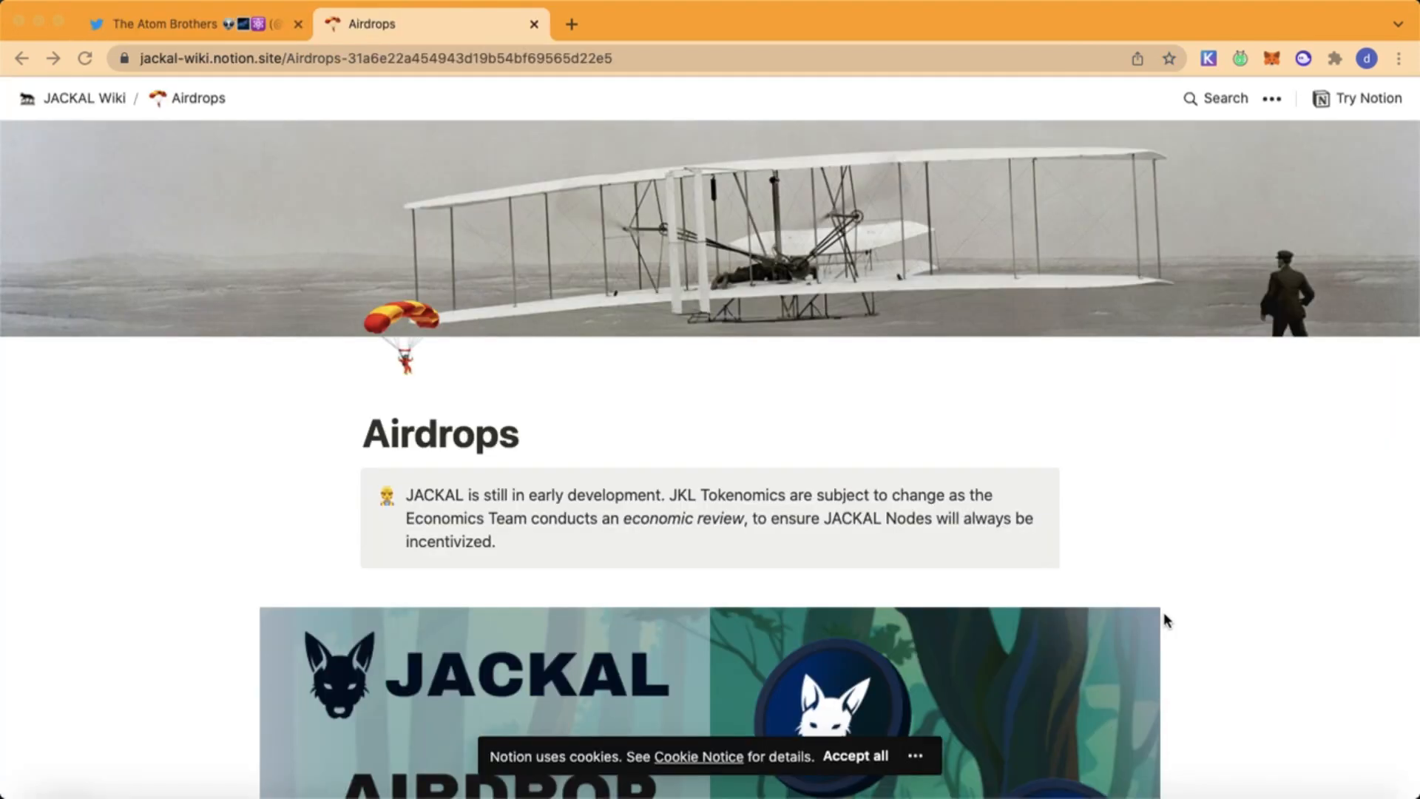
pyautogui.moveTo(300, 87)
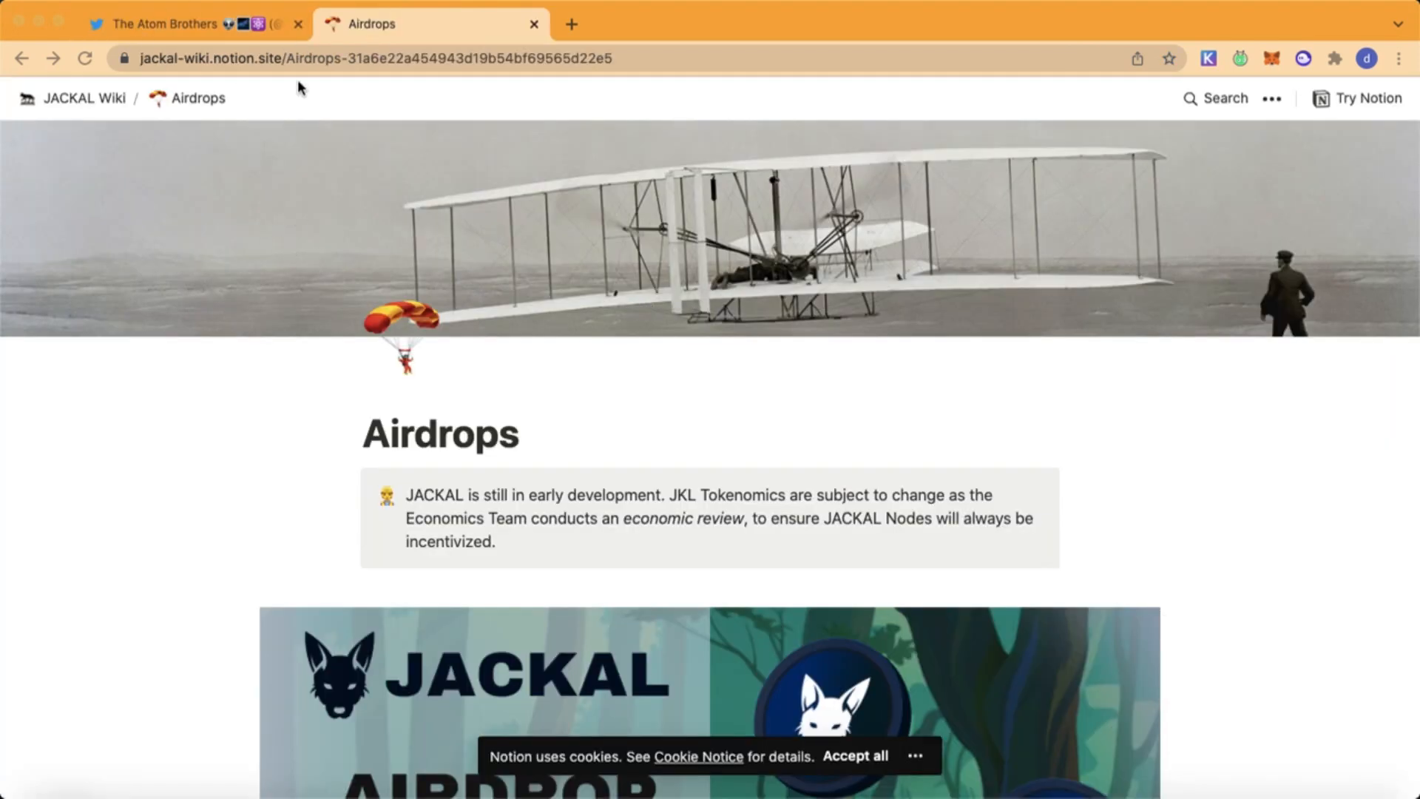
pyautogui.moveTo(200, 47)
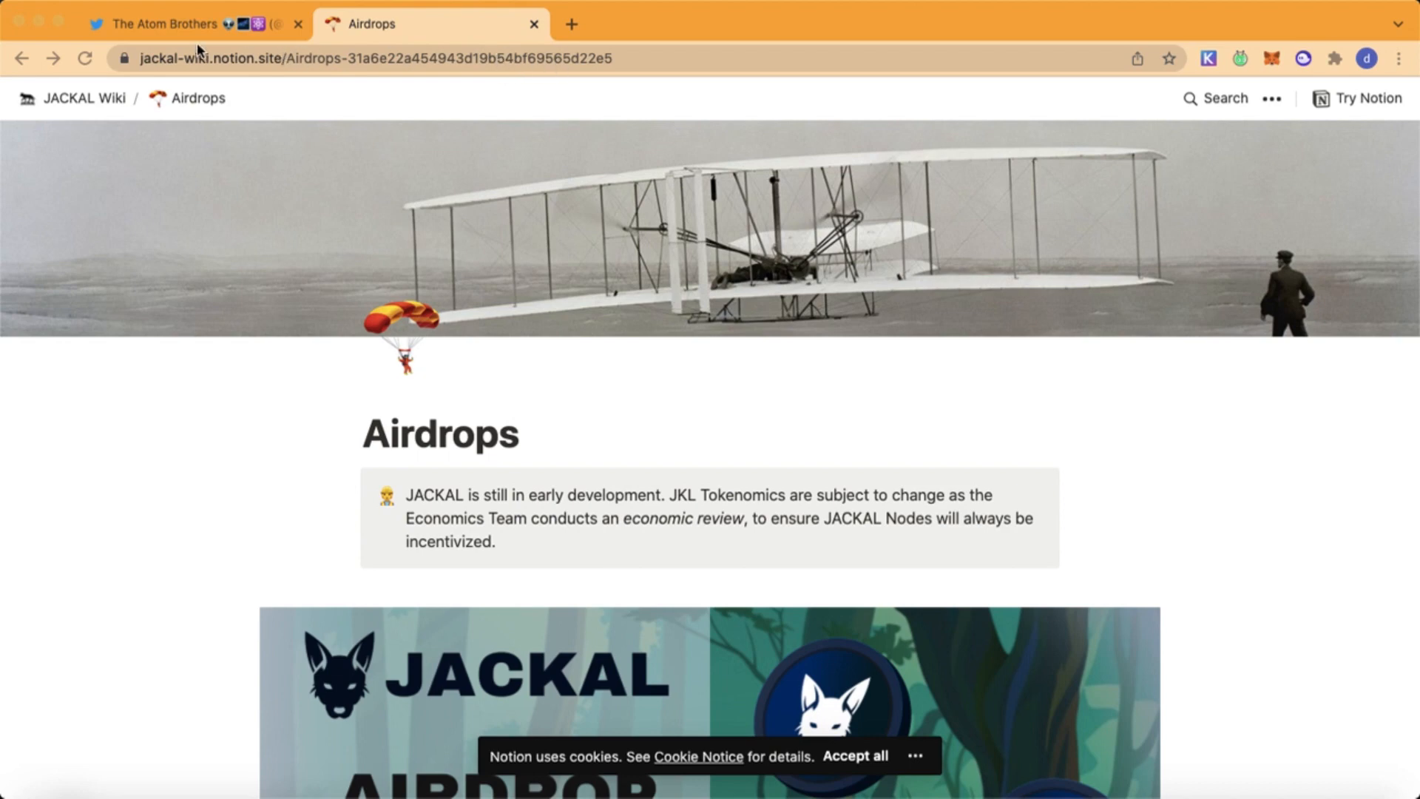
# - Scroll the Airdrops page through Staking Details and the 2x bonus note to Snapshot Details
pyautogui.scroll(-3)
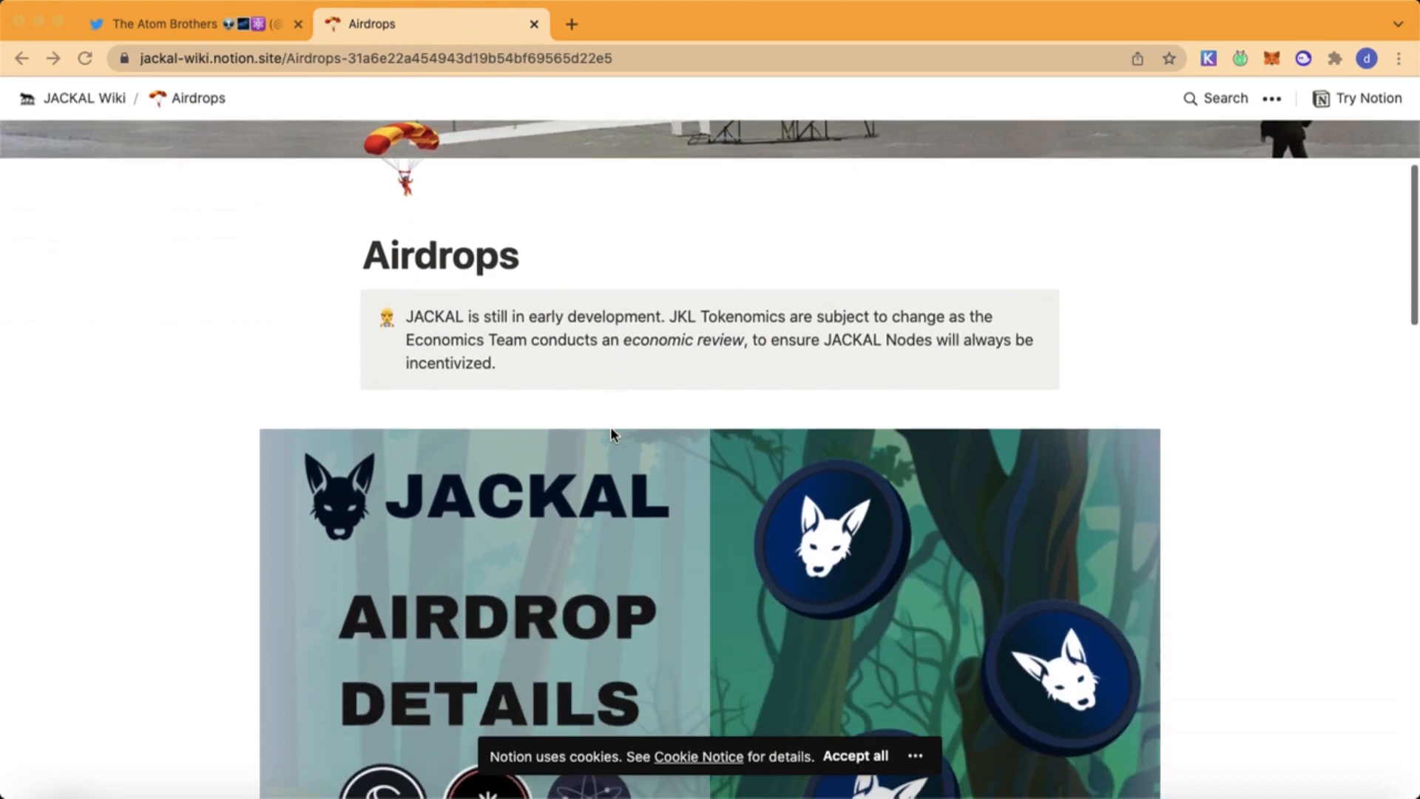
pyautogui.scroll(-3)
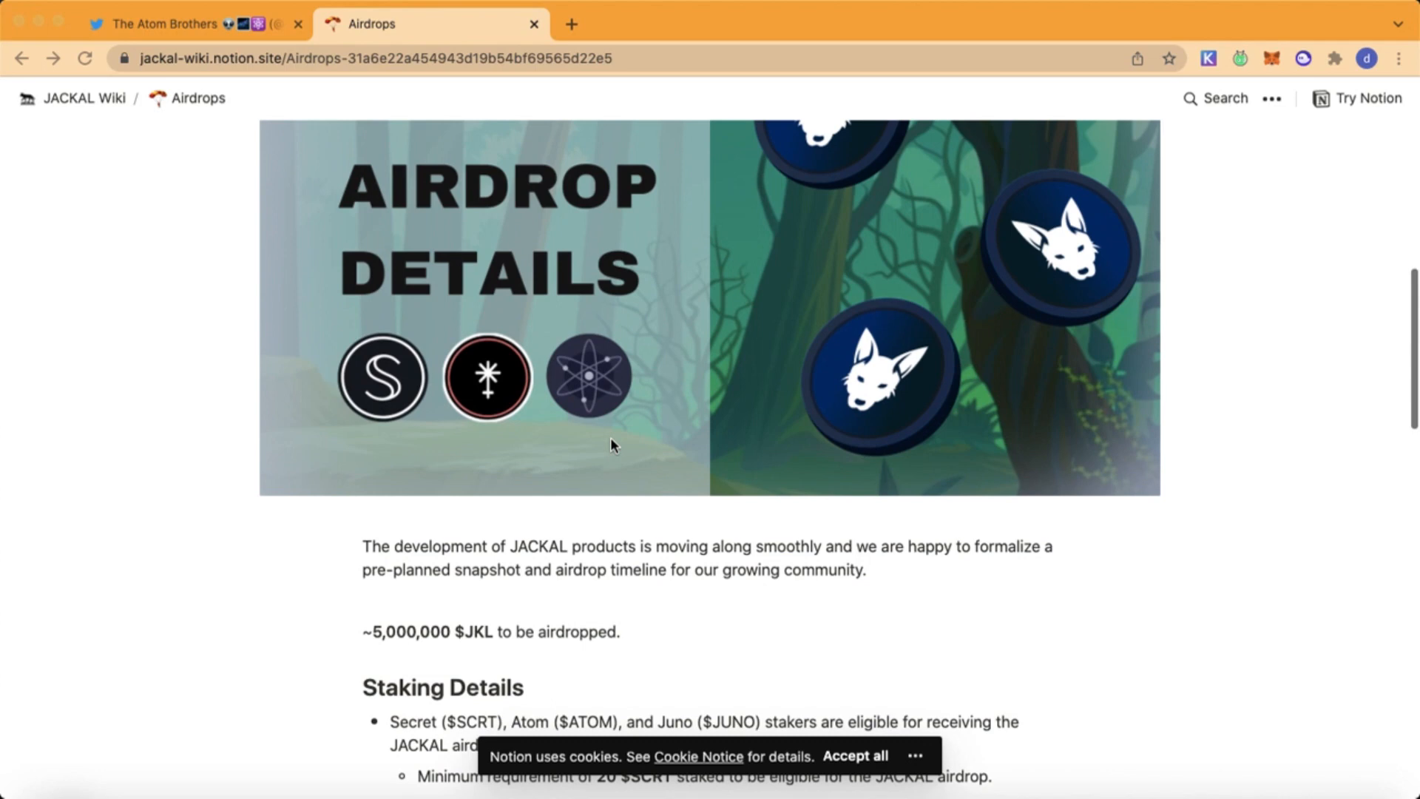
pyautogui.scroll(-3)
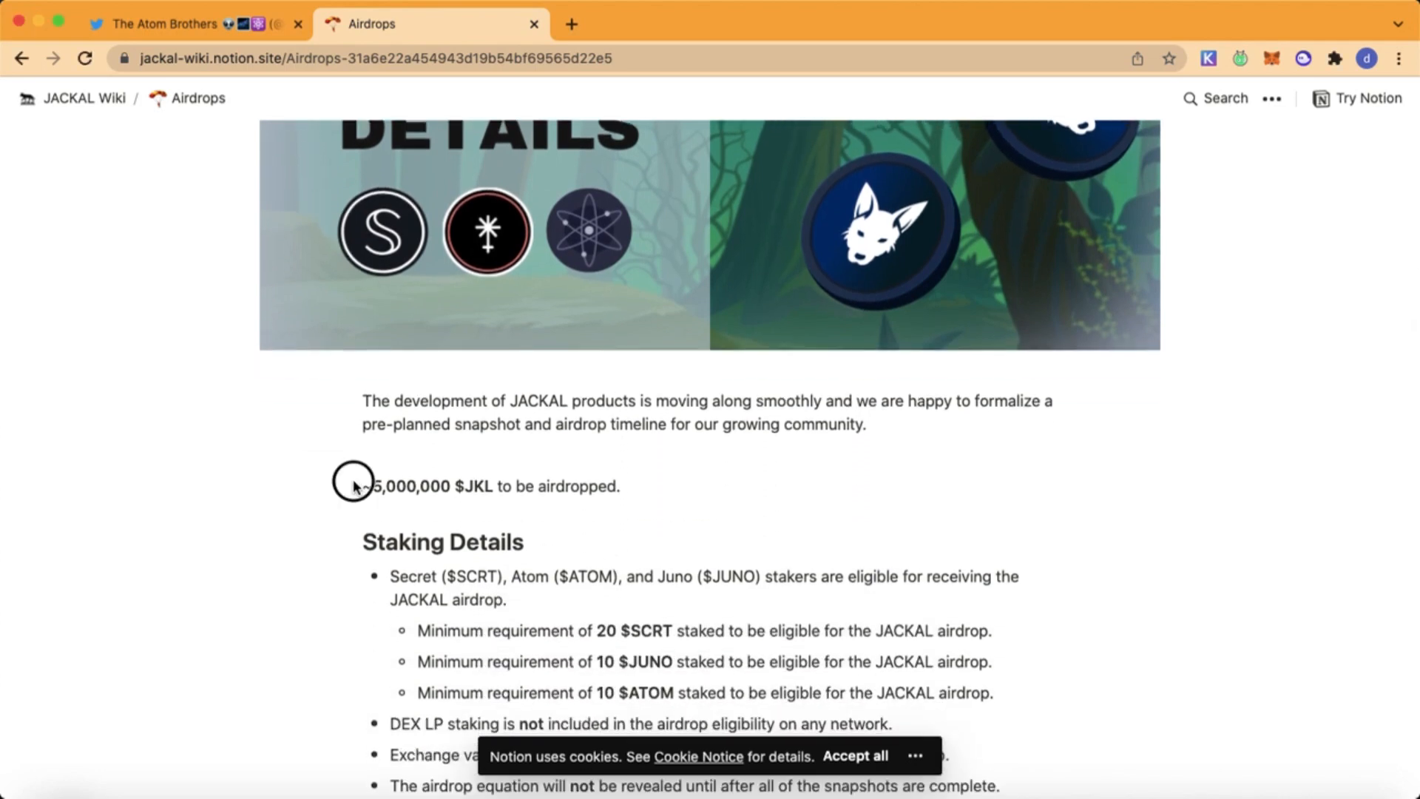
pyautogui.moveTo(526, 469)
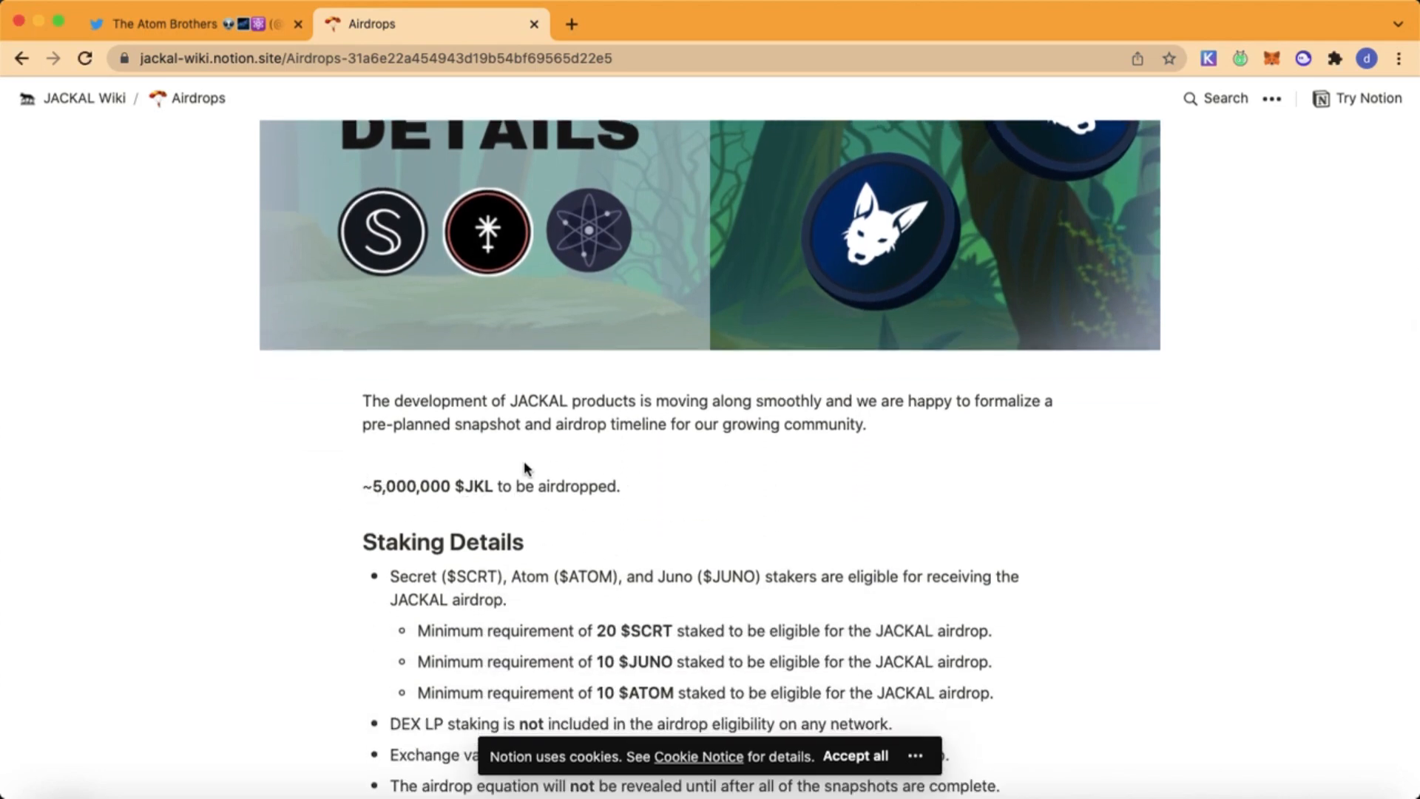
pyautogui.scroll(-3)
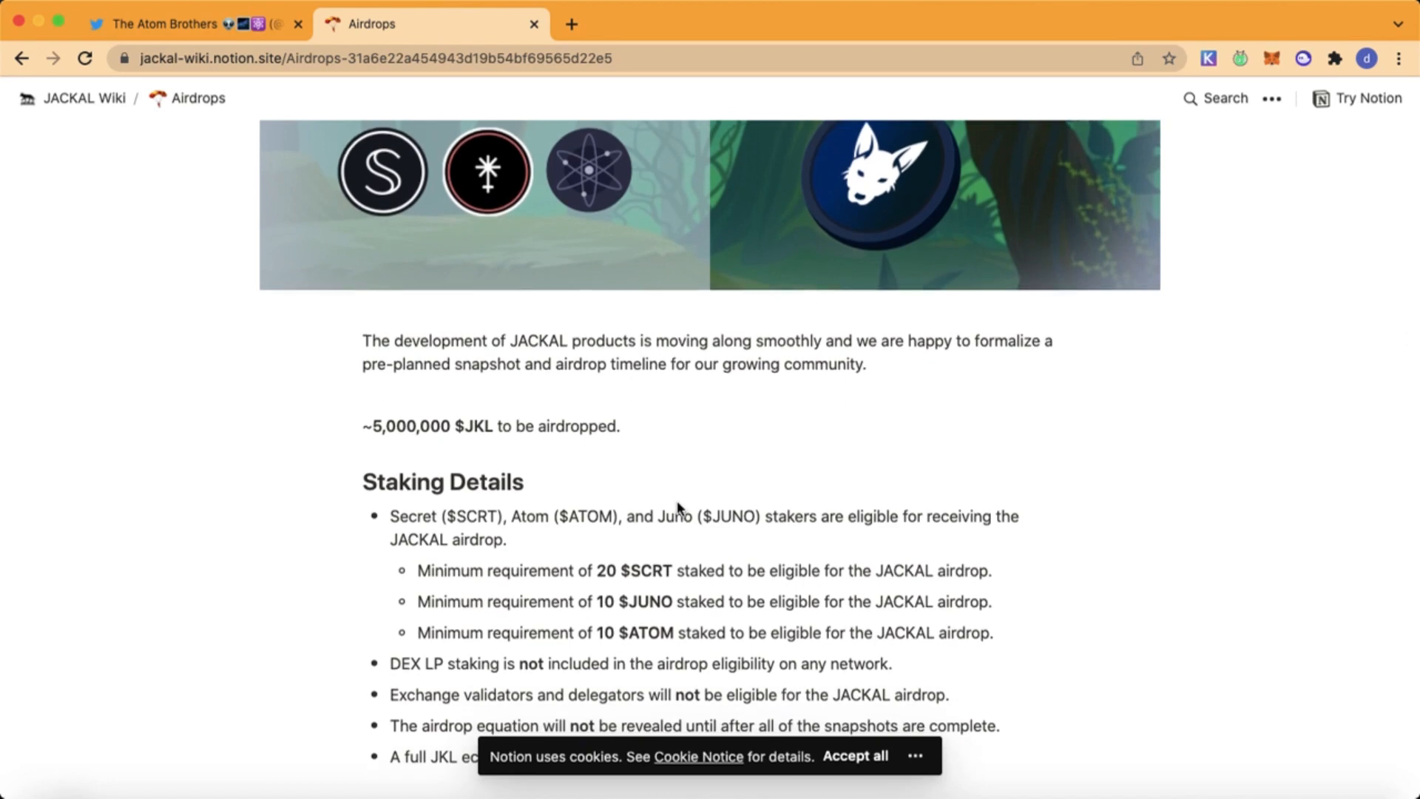
pyautogui.scroll(-3)
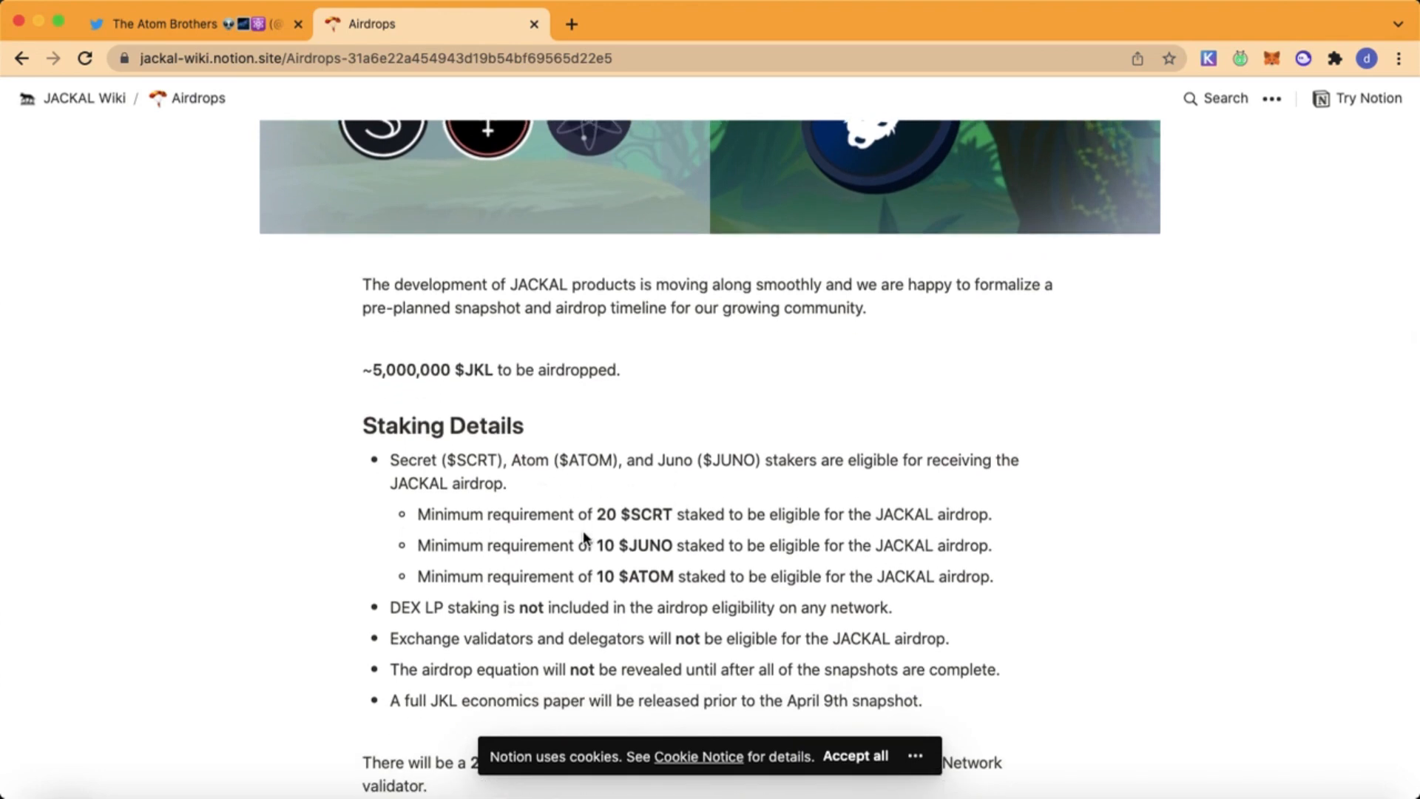
pyautogui.moveTo(557, 514)
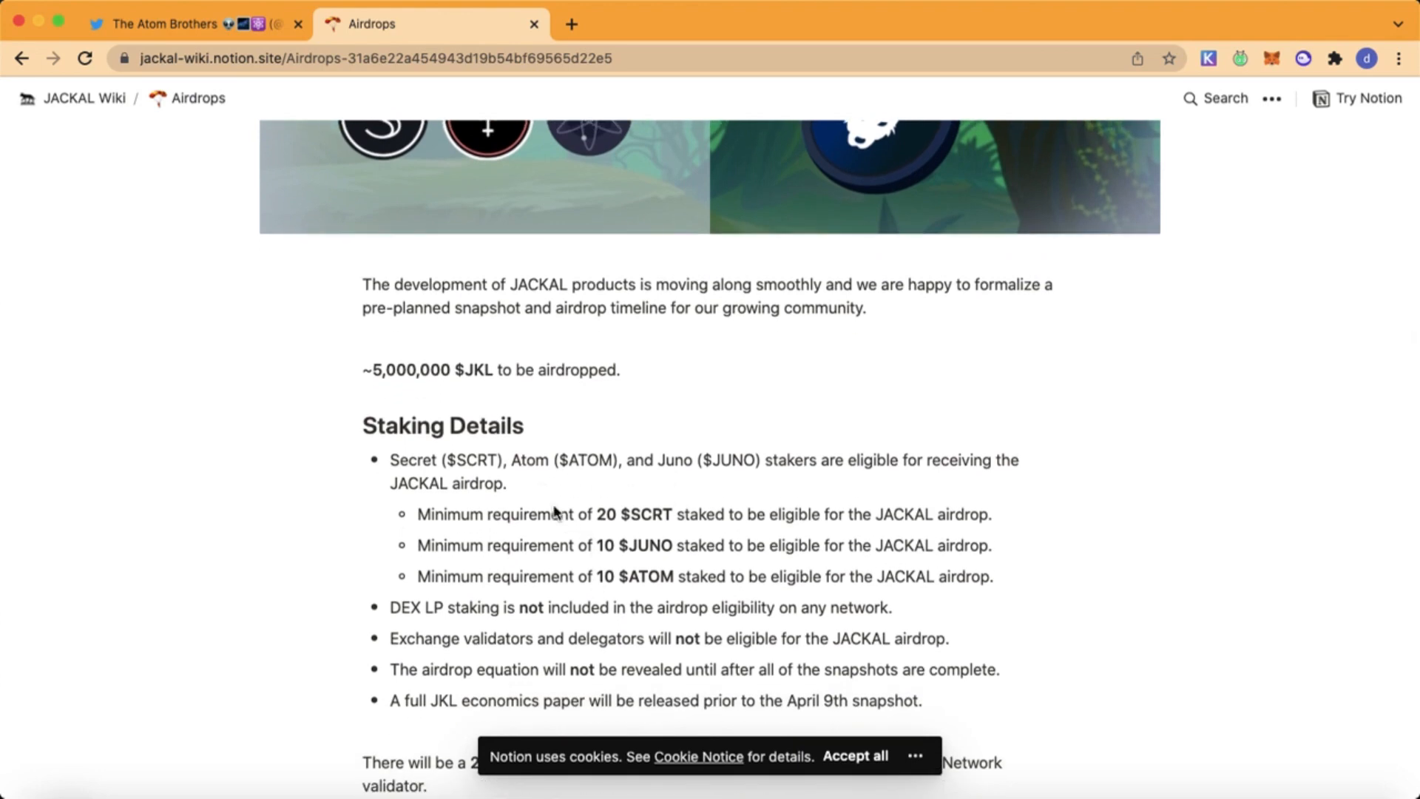
pyautogui.moveTo(606, 531)
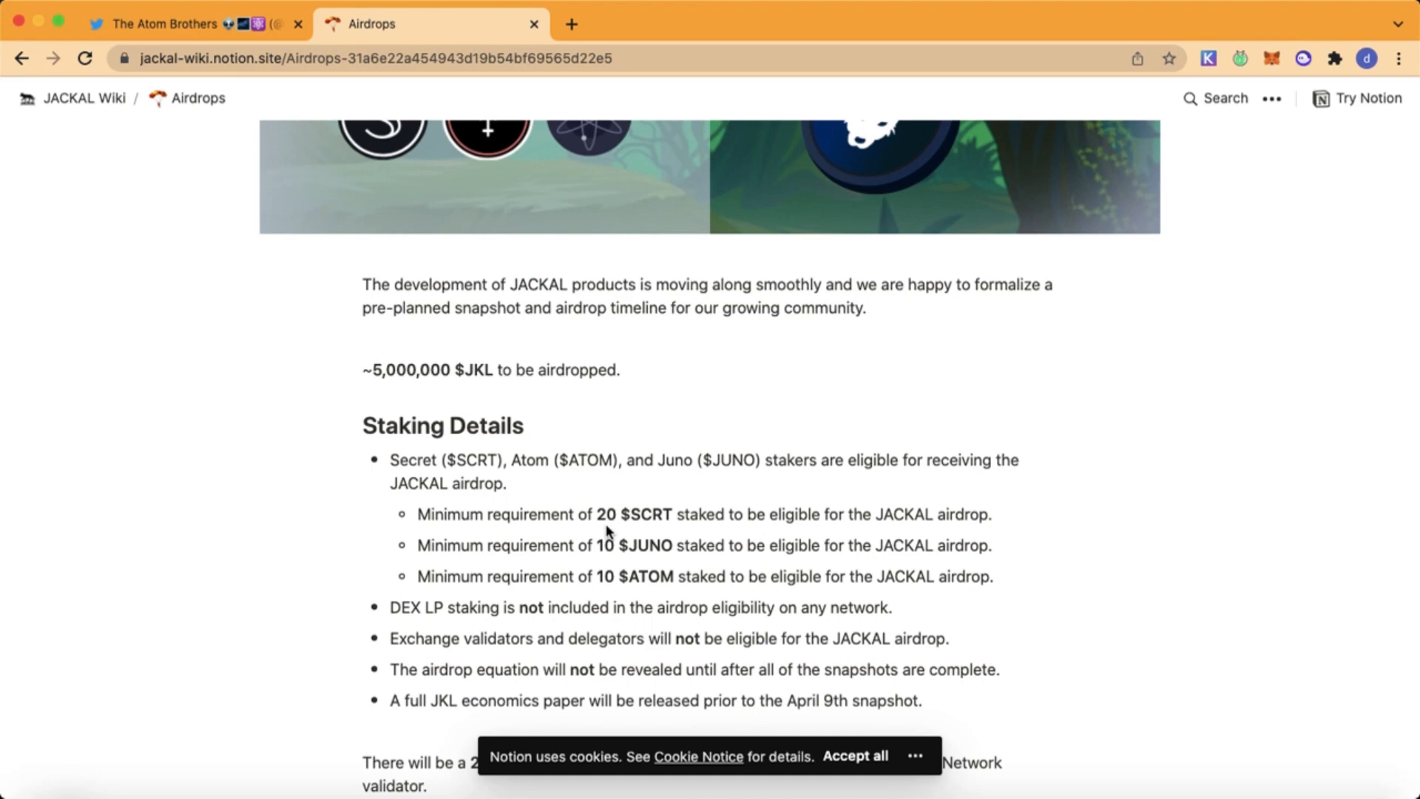
pyautogui.moveTo(750, 514)
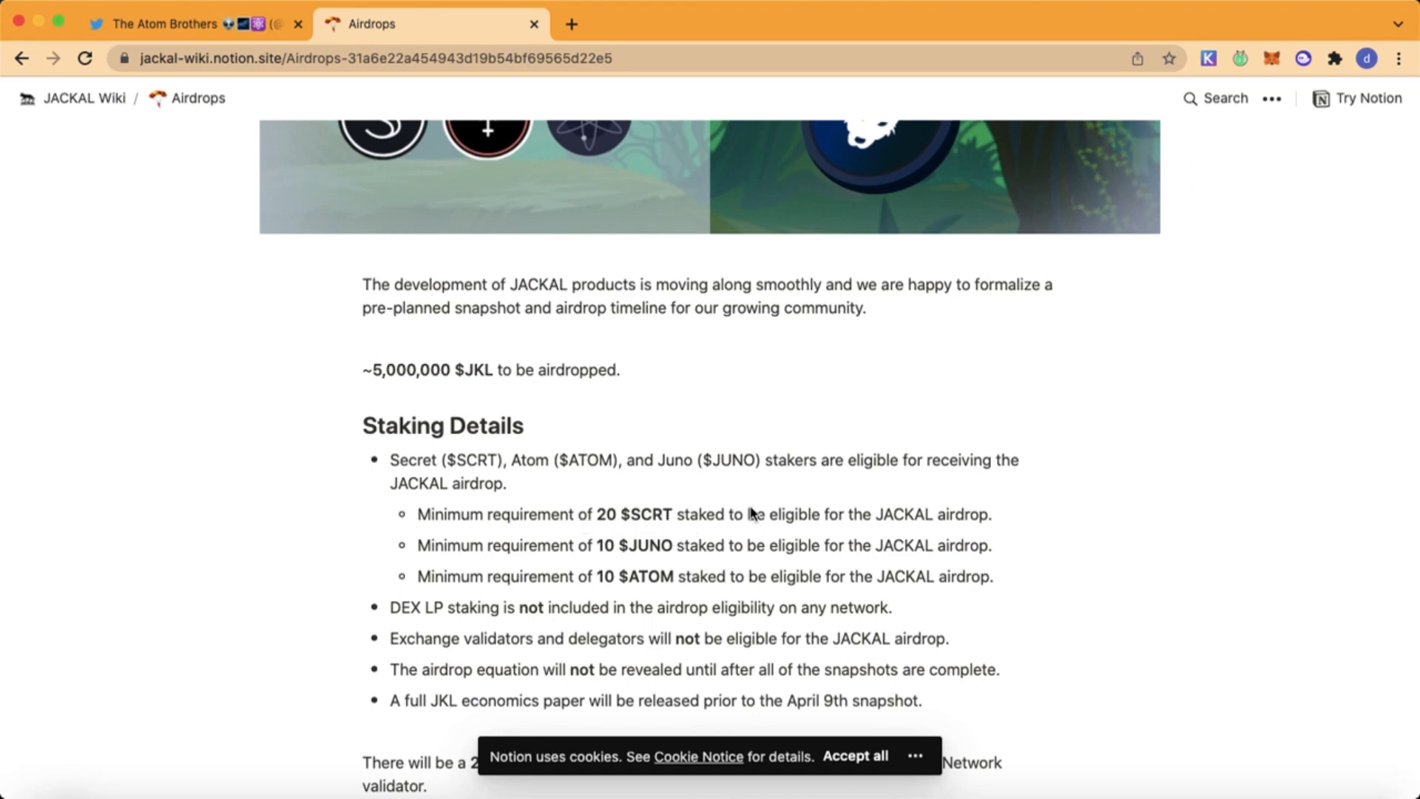
pyautogui.scroll(-3)
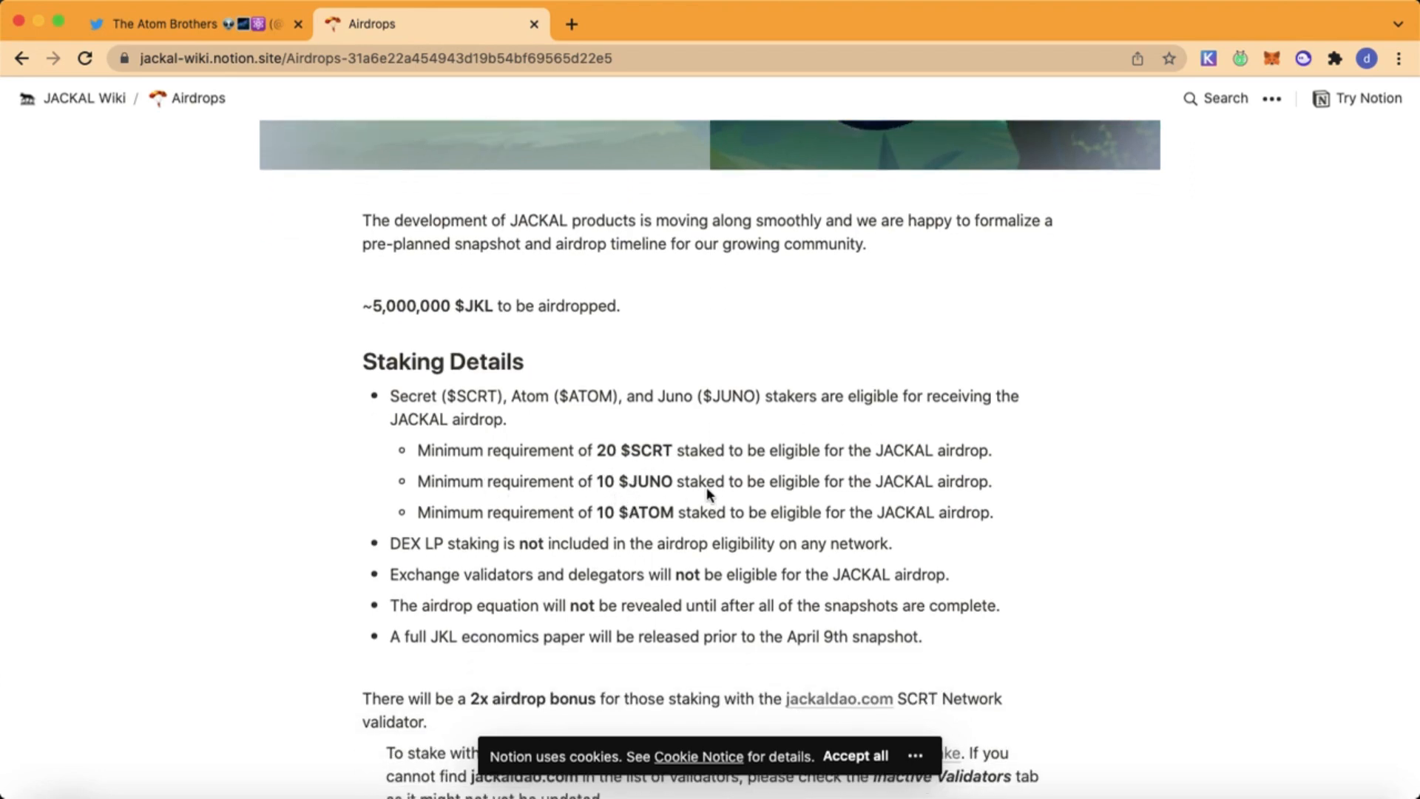
pyautogui.scroll(-3)
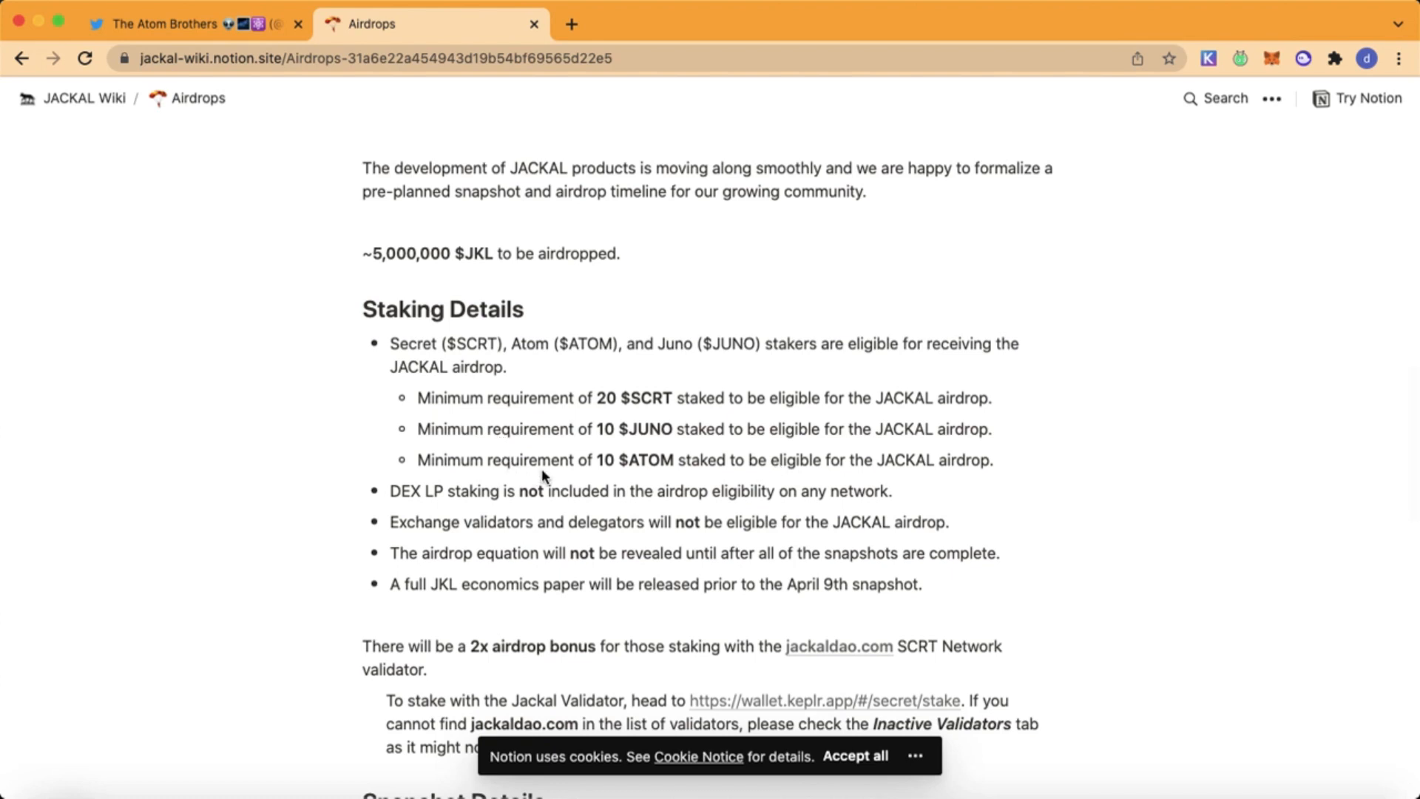
pyautogui.moveTo(822, 452)
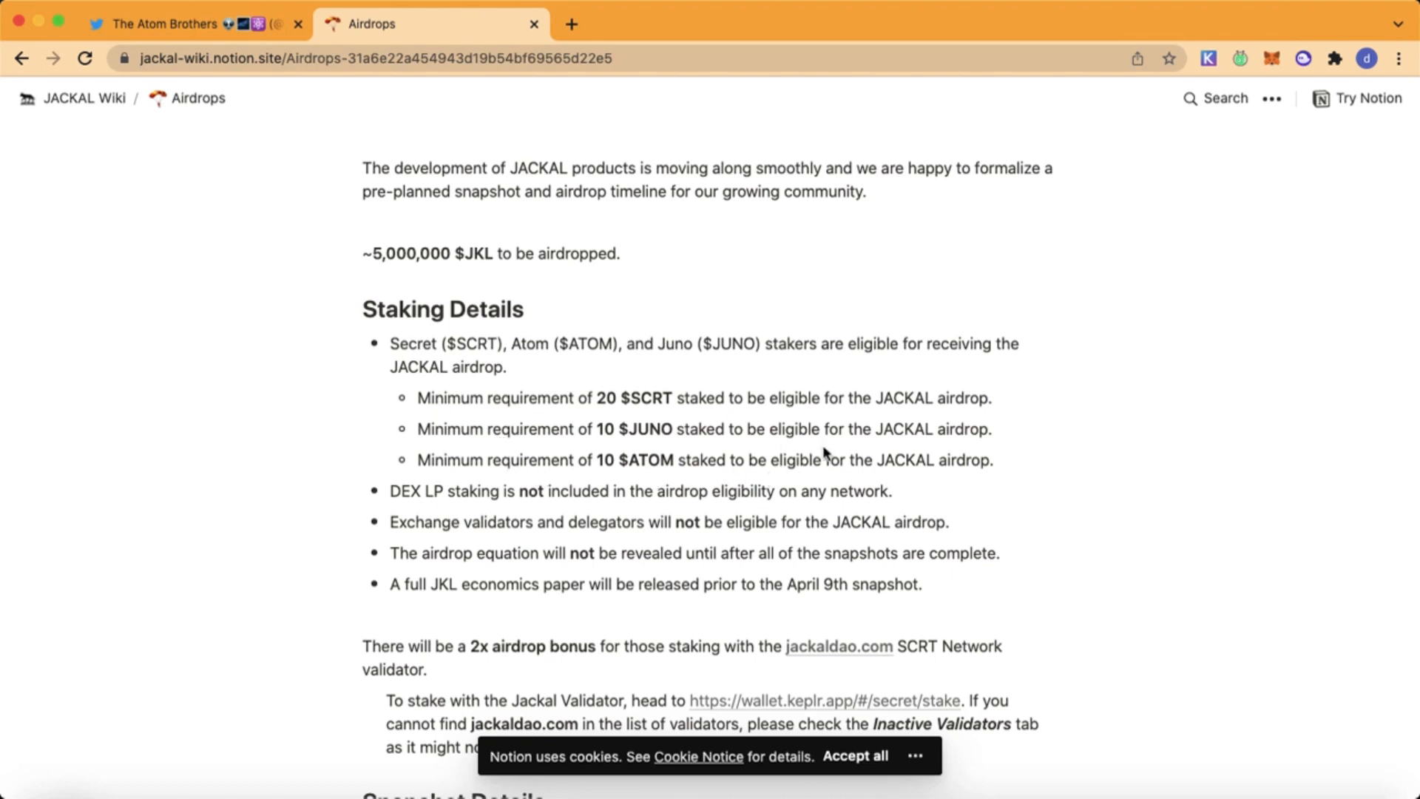
pyautogui.scroll(-3)
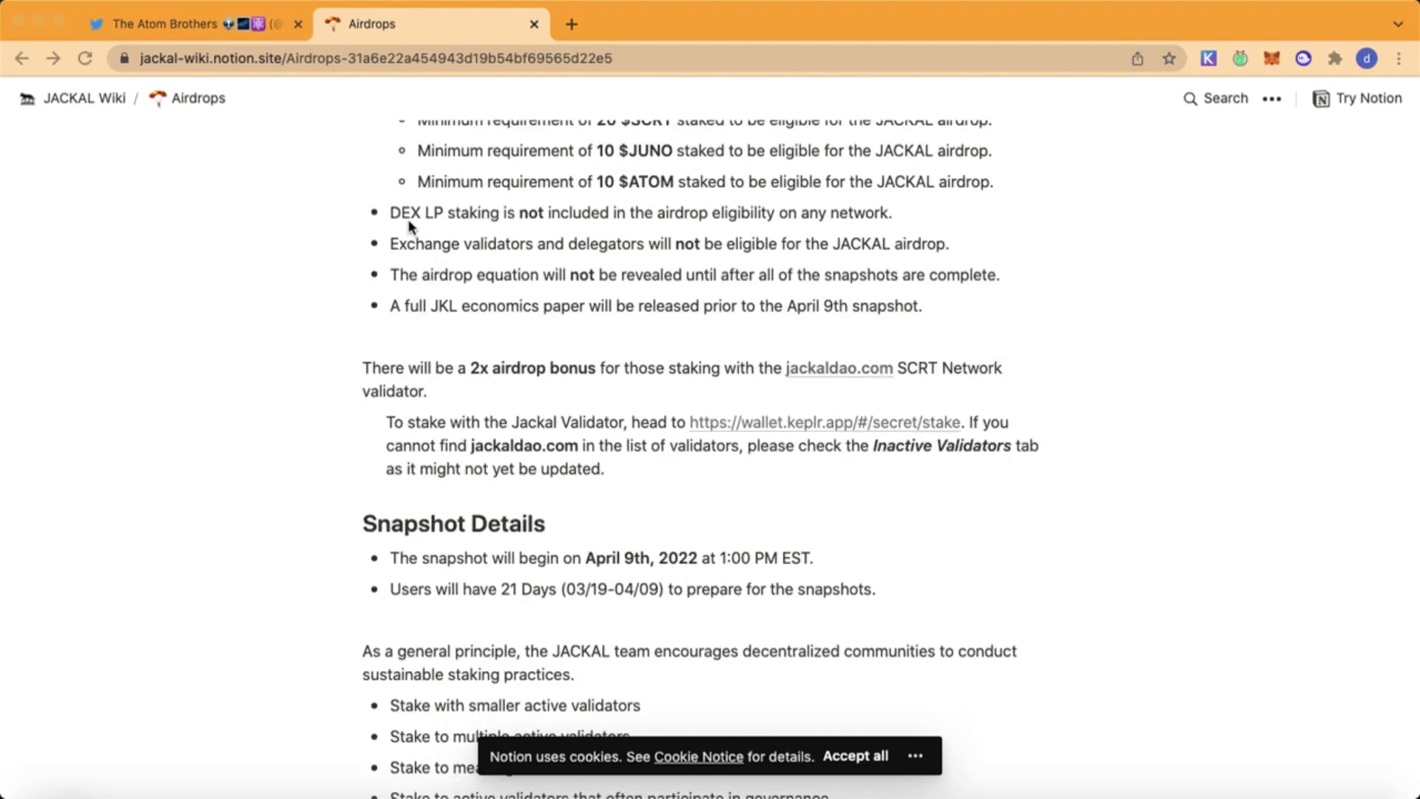
pyautogui.moveTo(418, 218)
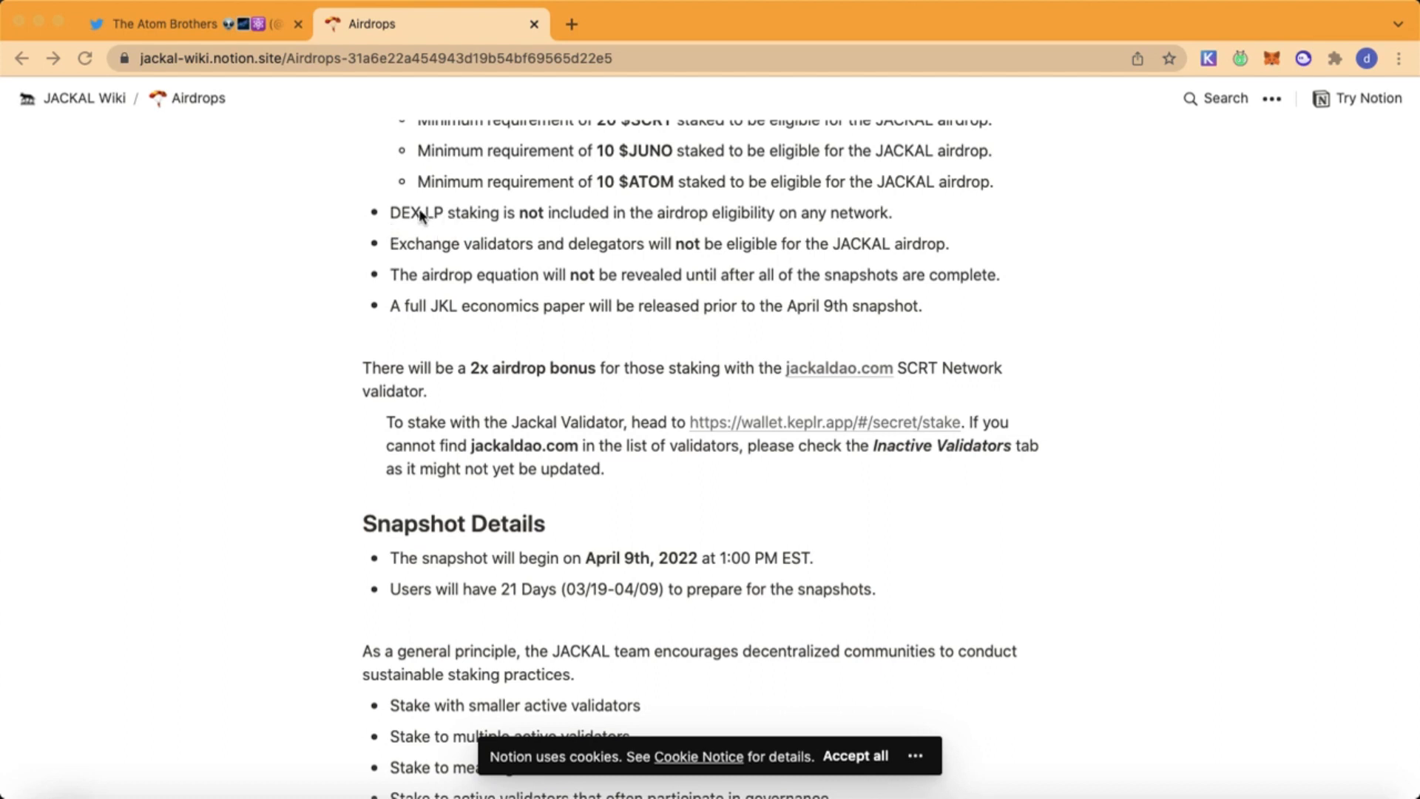
pyautogui.moveTo(520, 225)
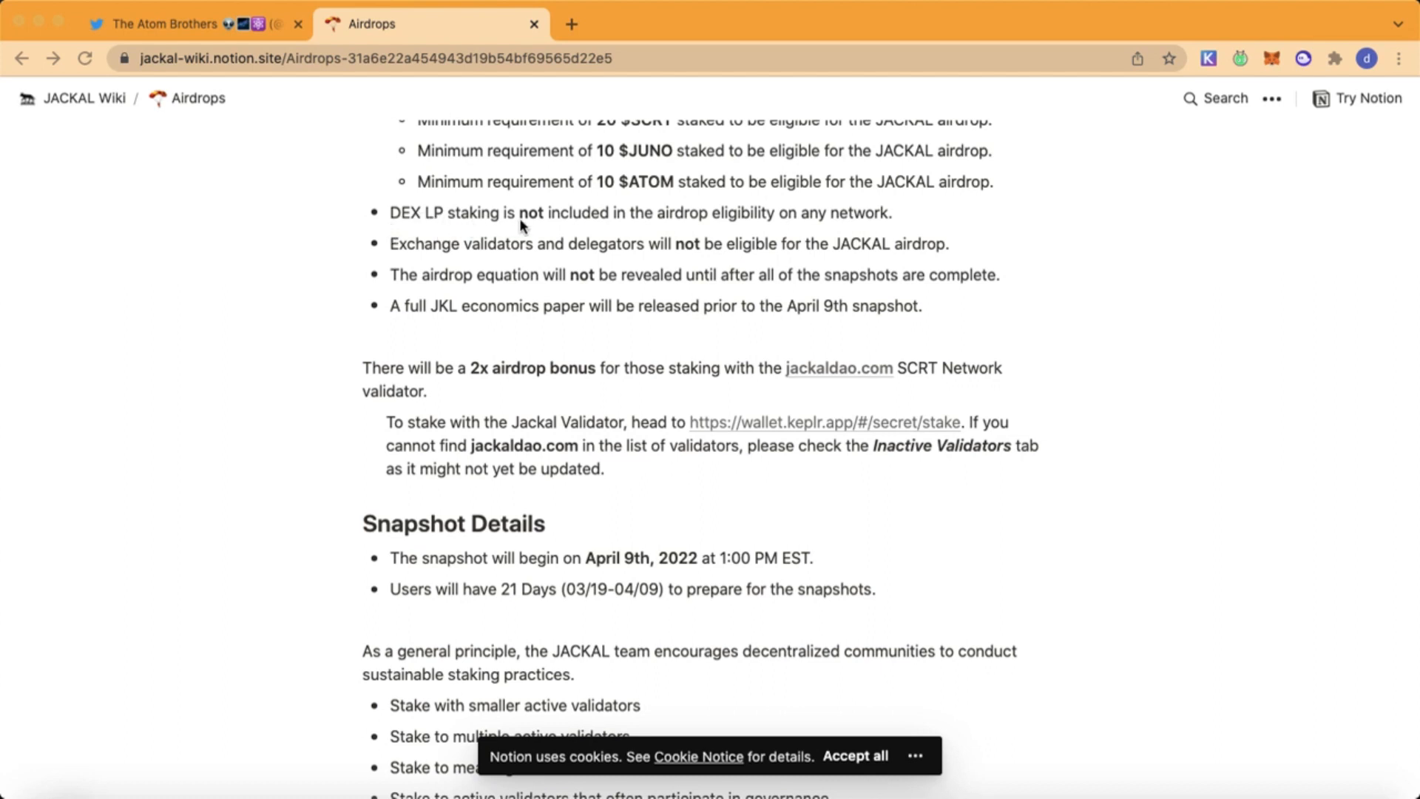
pyautogui.moveTo(740, 224)
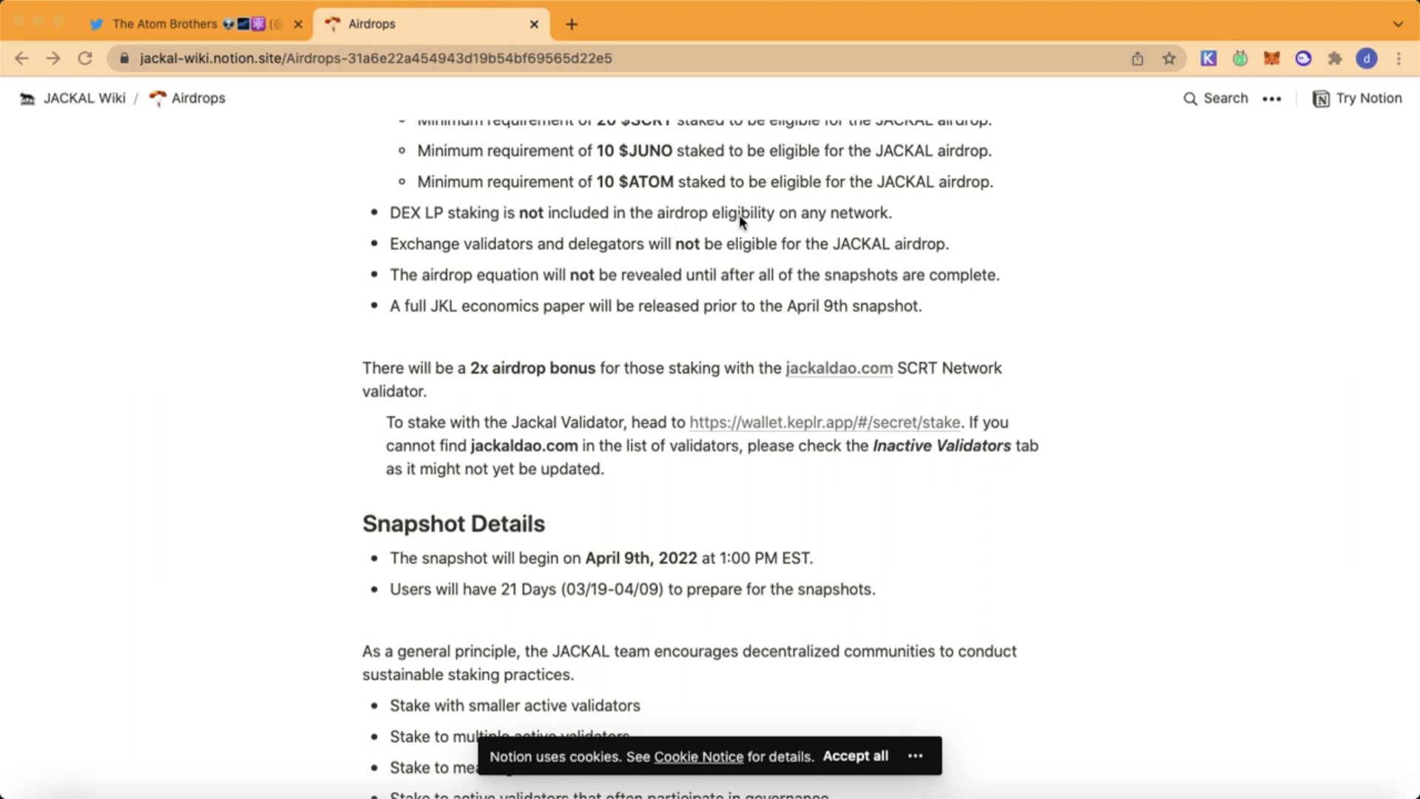
pyautogui.moveTo(491, 264)
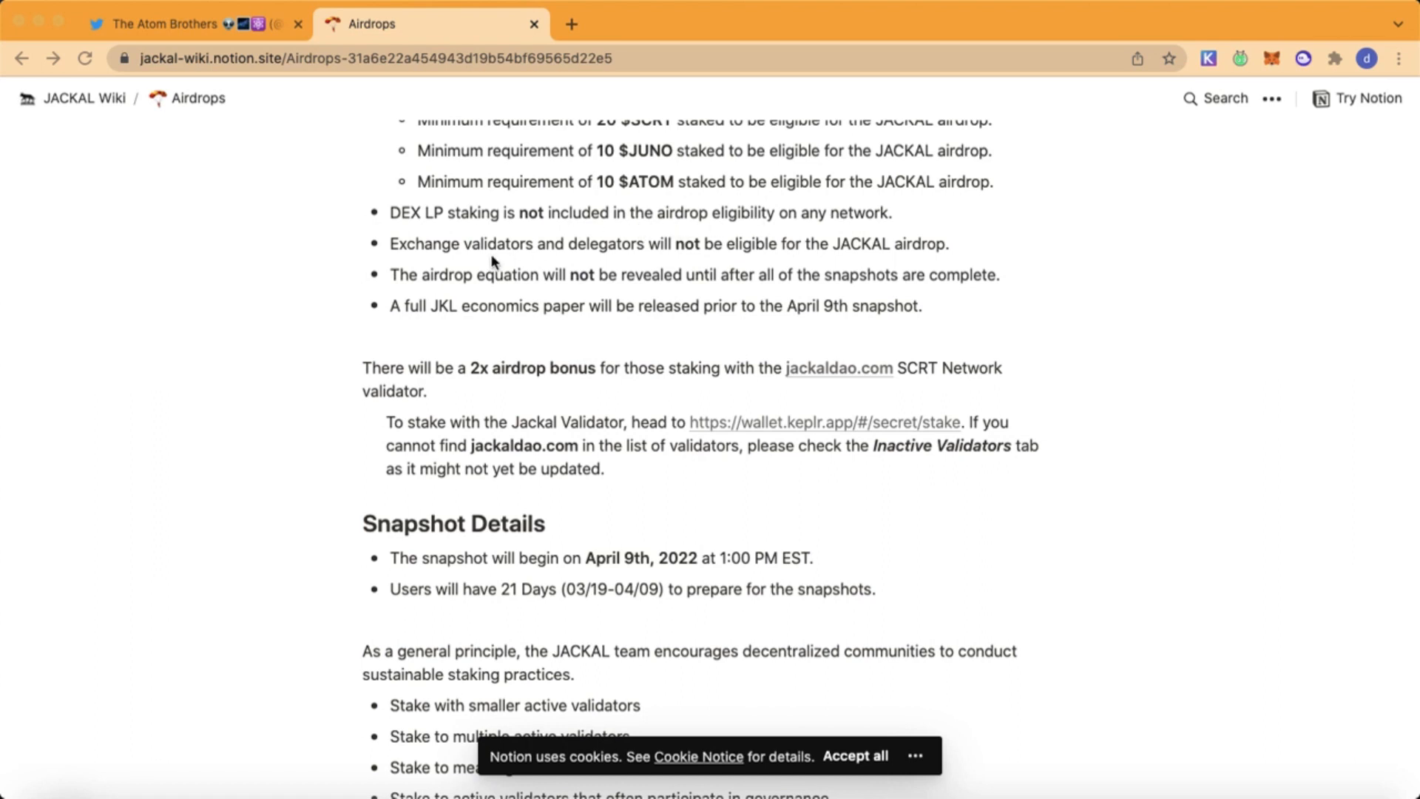
pyautogui.moveTo(438, 263)
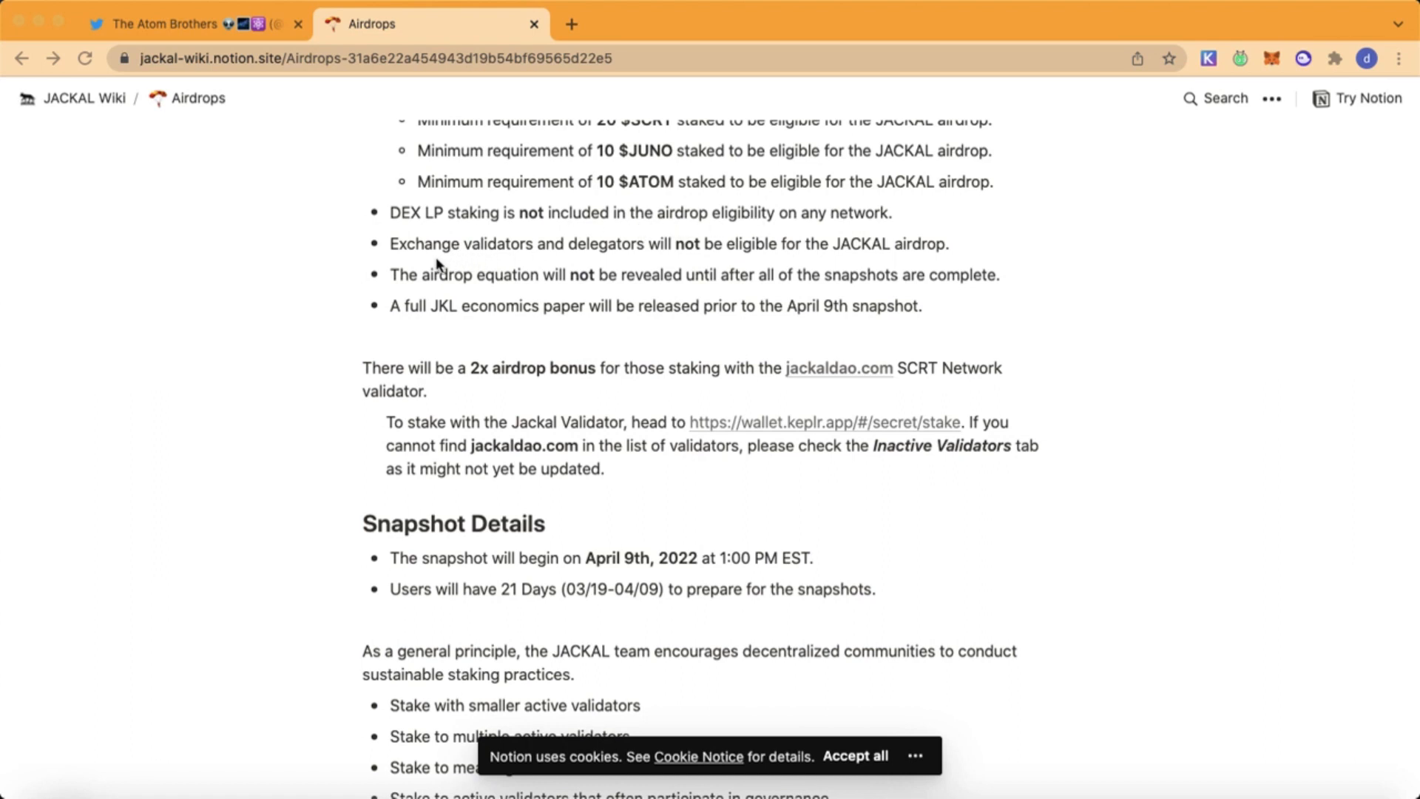
pyautogui.moveTo(508, 264)
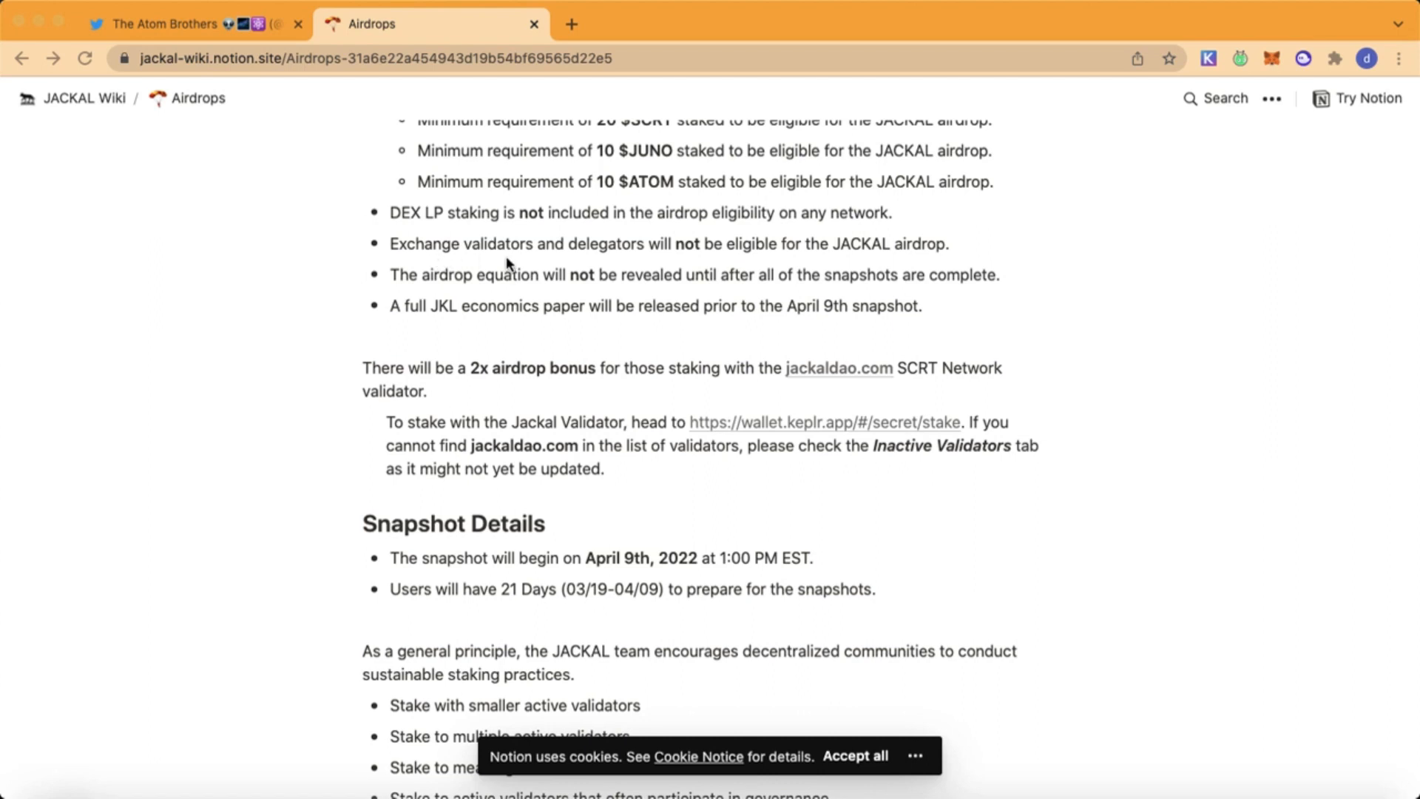
pyautogui.moveTo(553, 277)
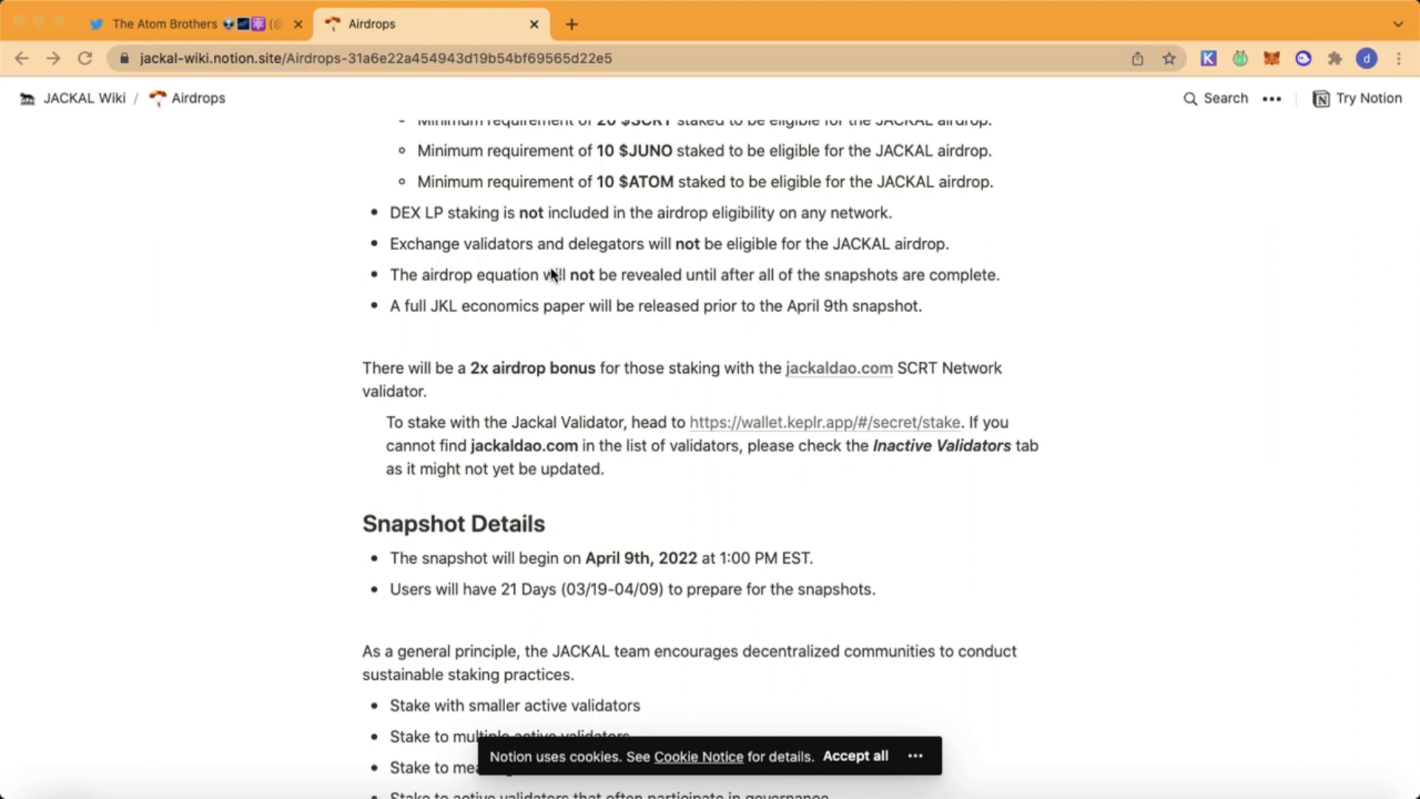
pyautogui.scroll(-3)
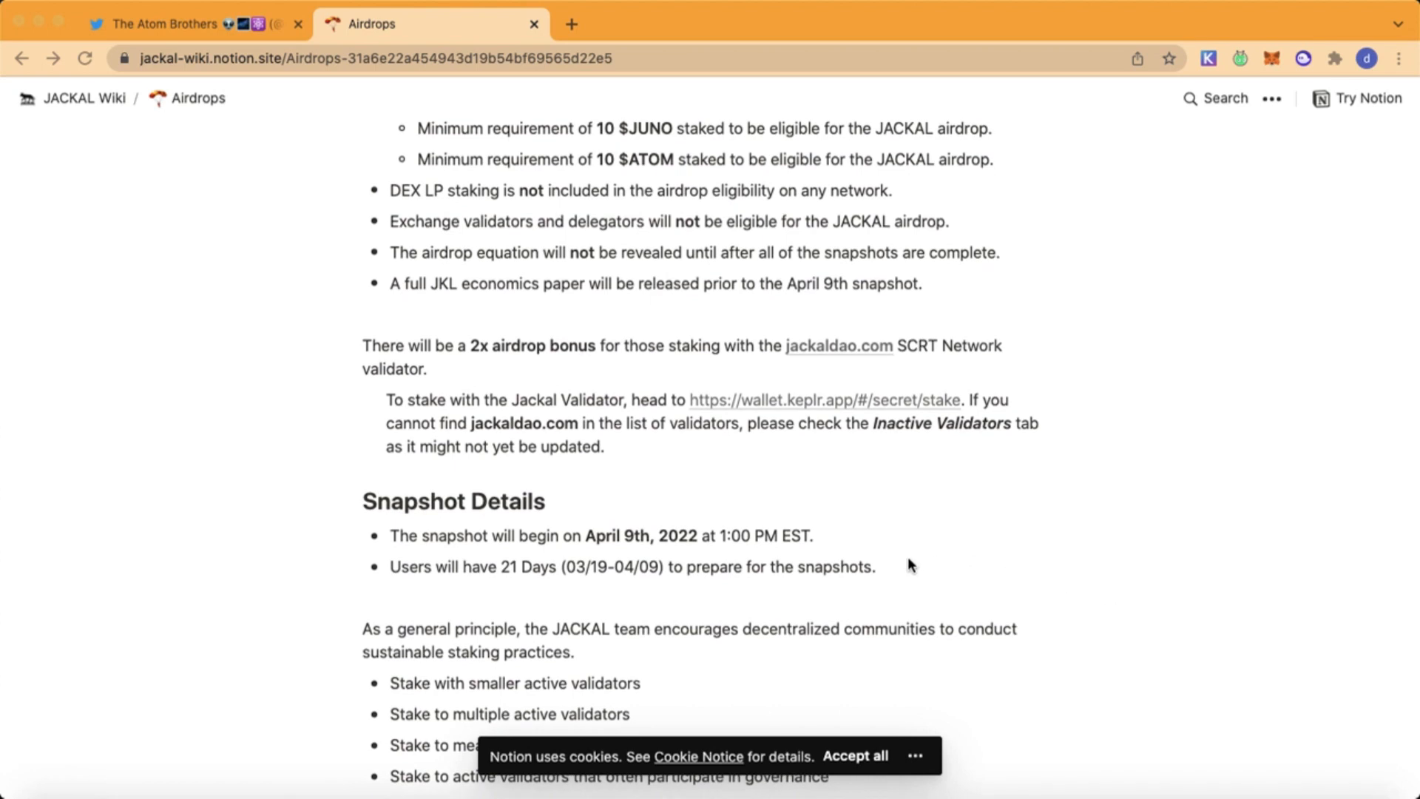
pyautogui.moveTo(423, 358)
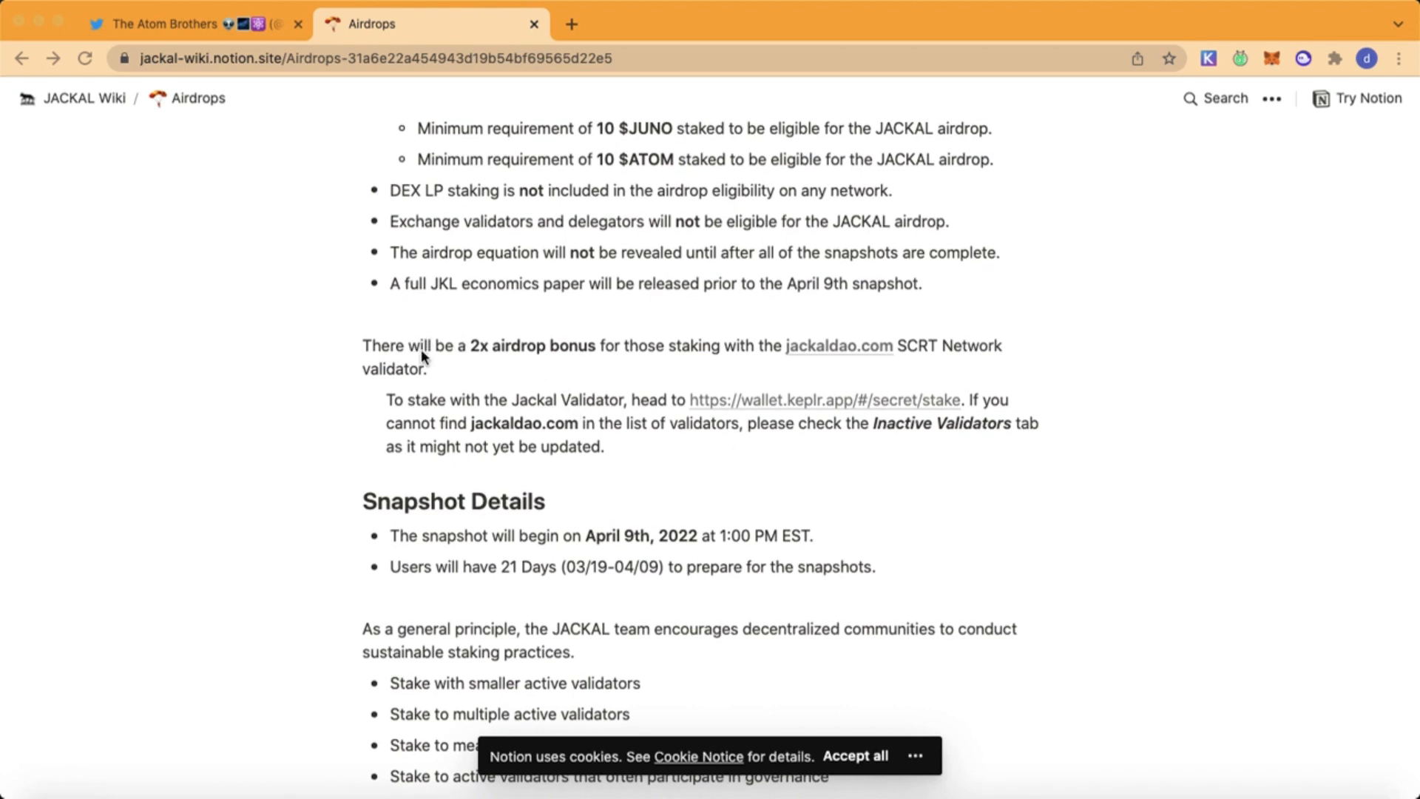
pyautogui.moveTo(494, 398)
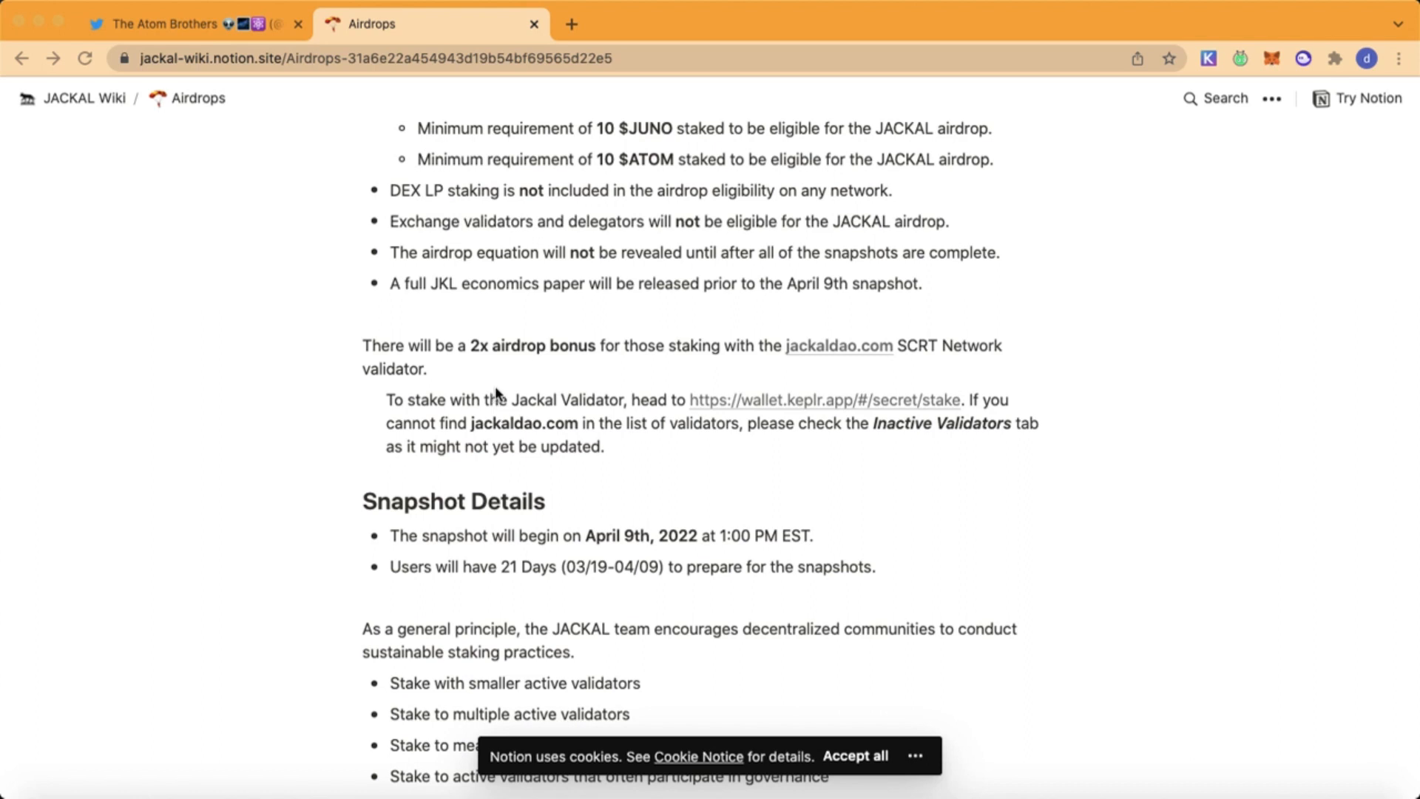
pyautogui.moveTo(559, 389)
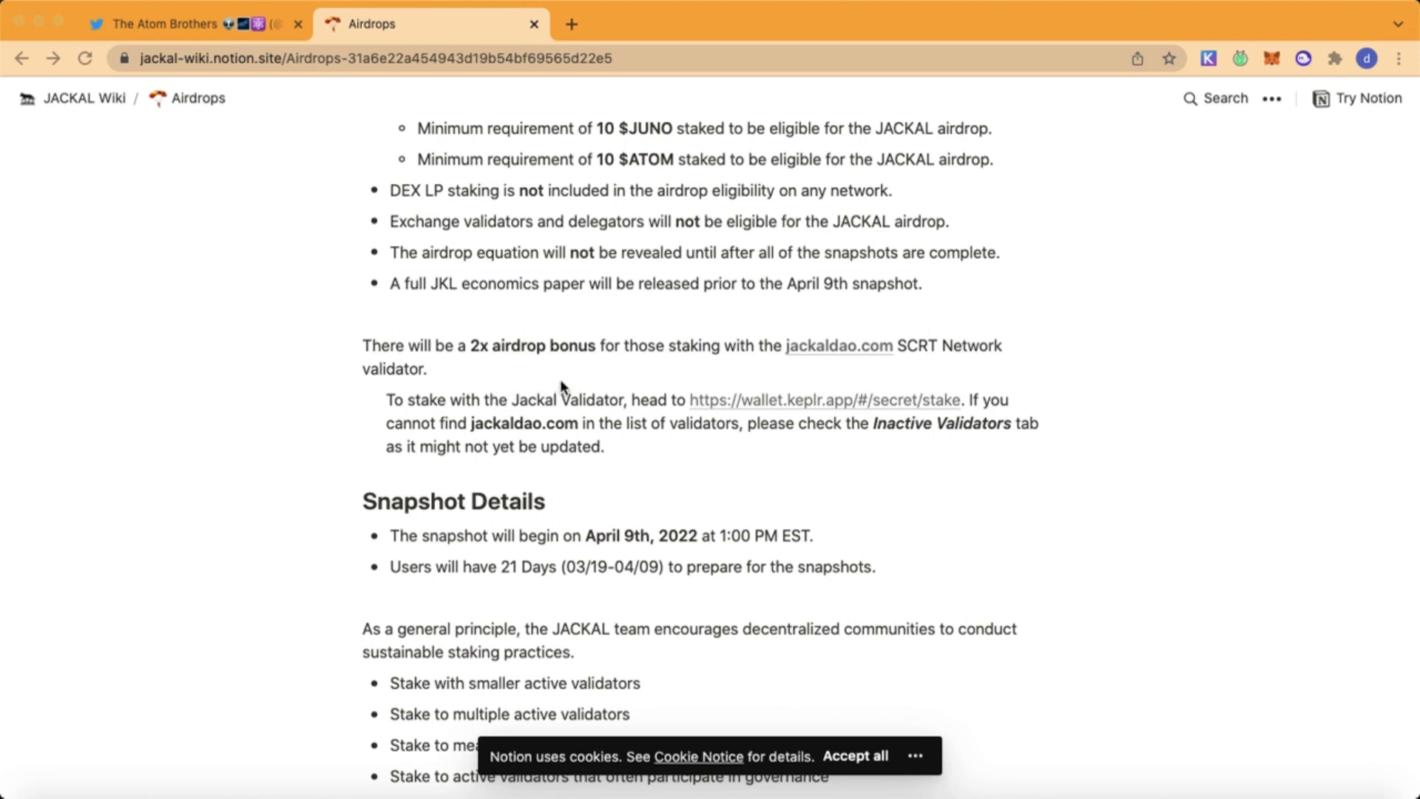
# - Scroll past the staking guidelines to the Join the Pack! section with JACKAL link cards
pyautogui.scroll(-3)
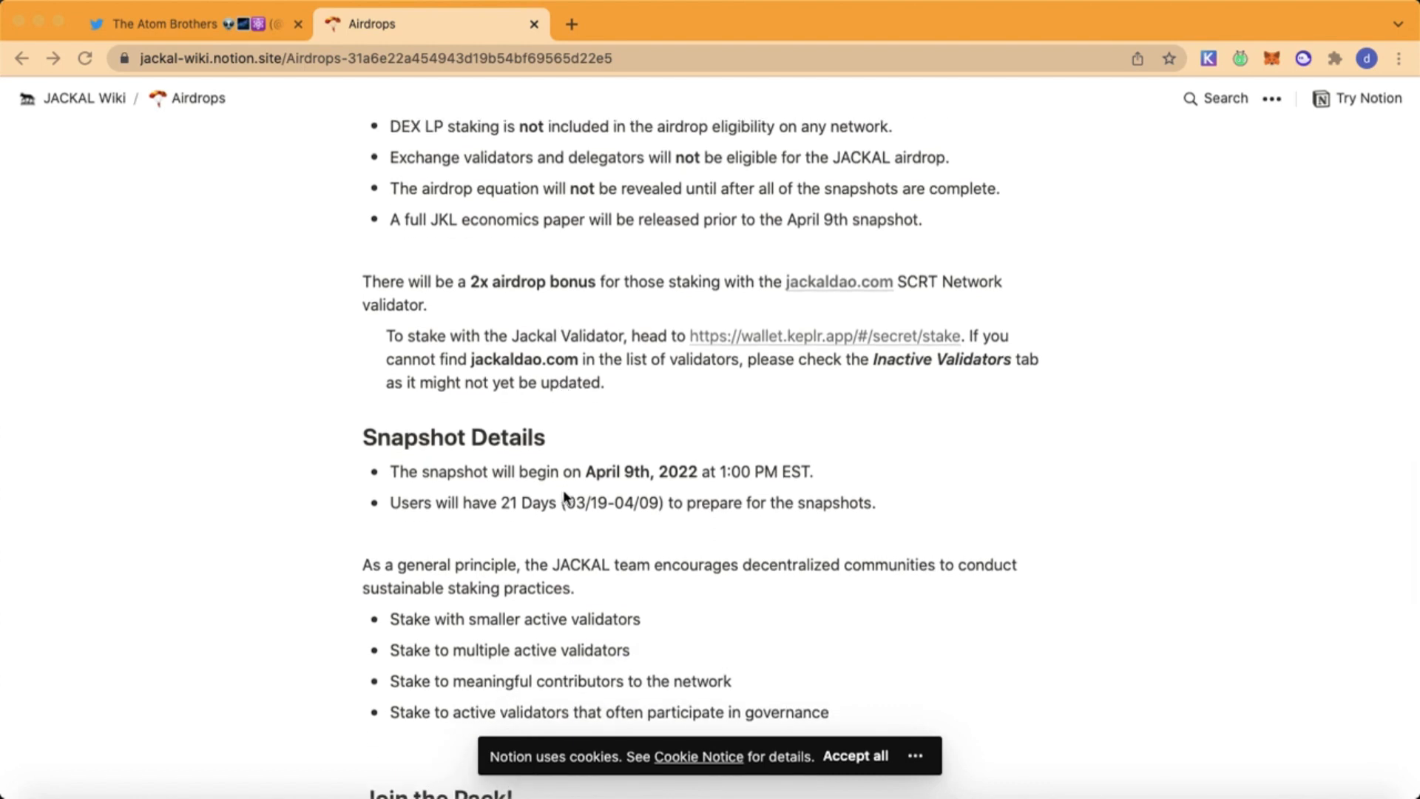
pyautogui.moveTo(644, 494)
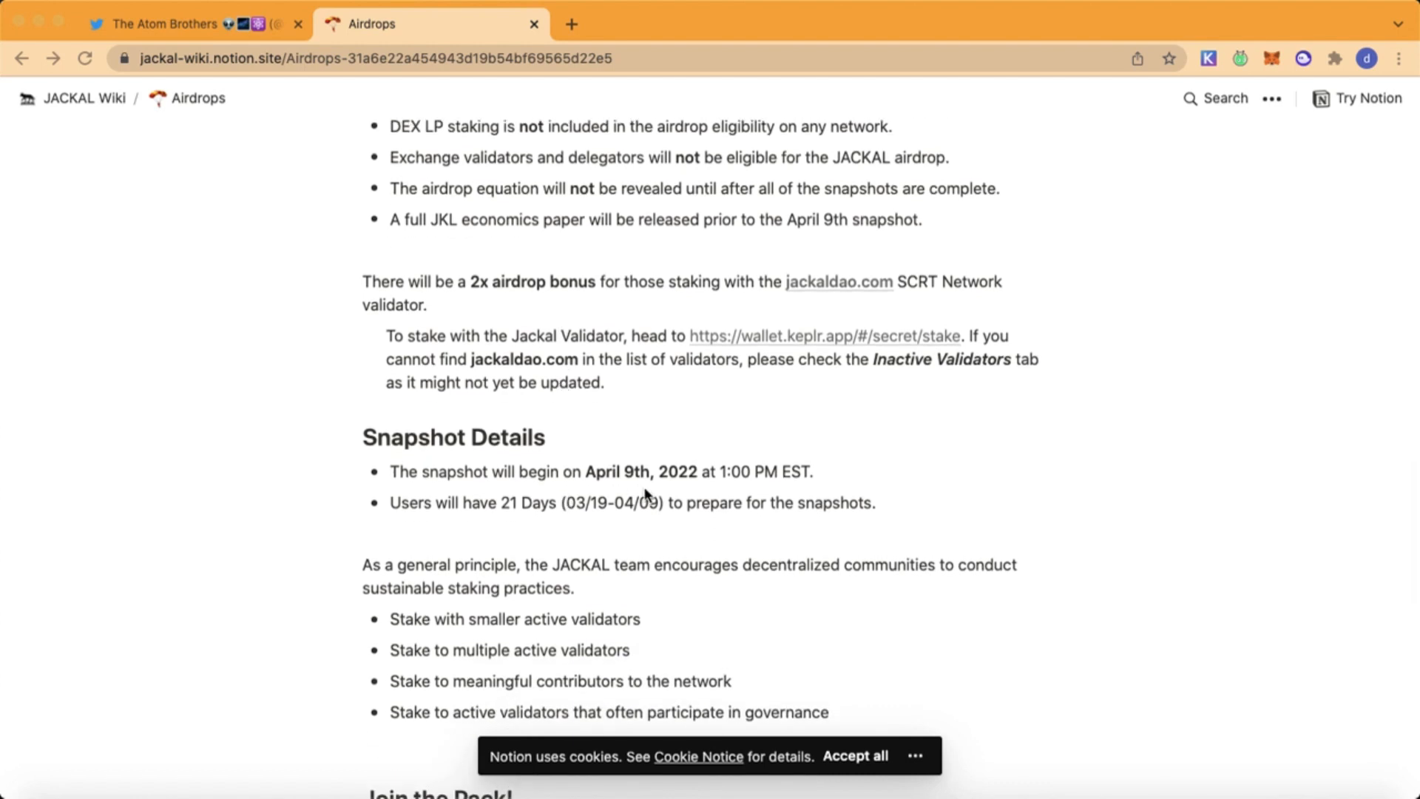
pyautogui.moveTo(513, 485)
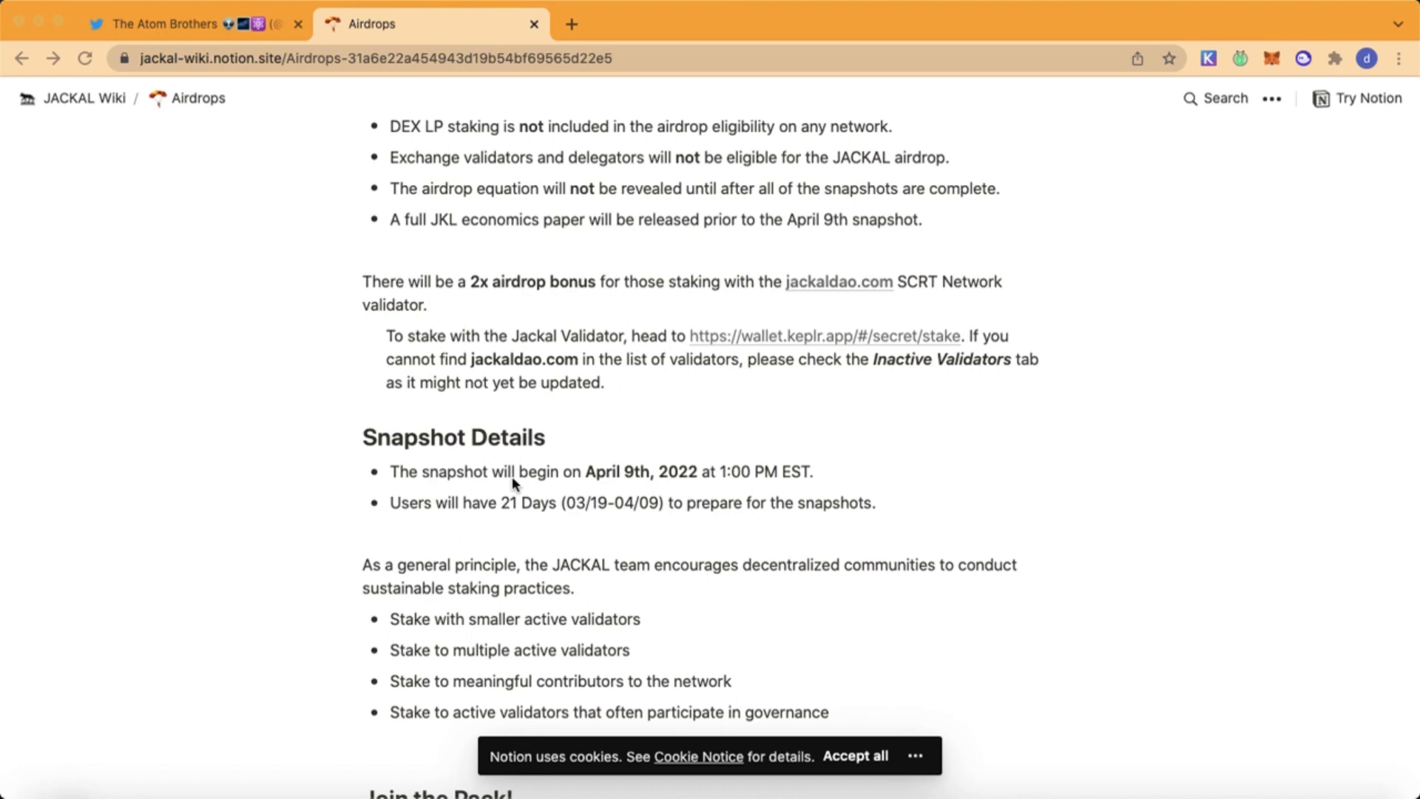
pyautogui.scroll(-3)
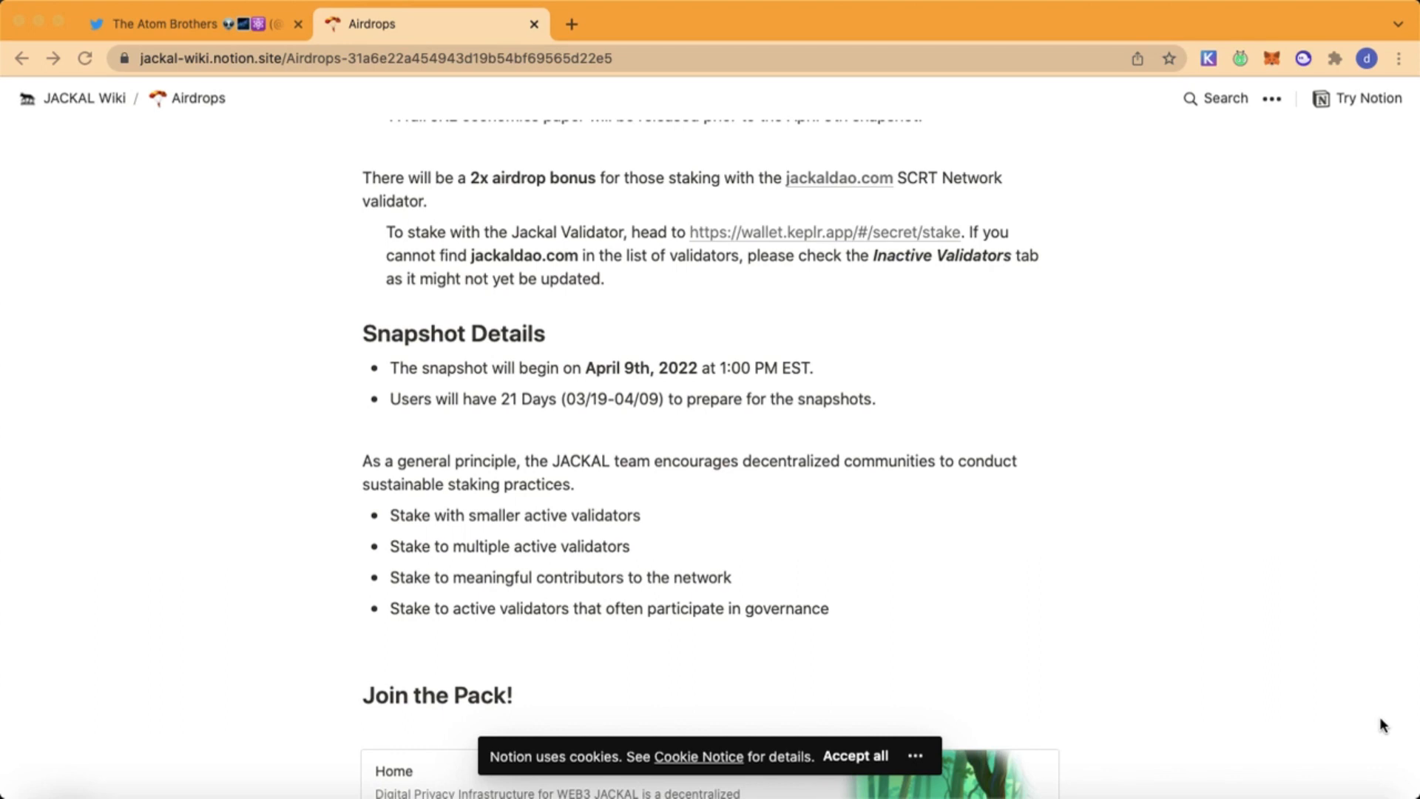
pyautogui.scroll(-3)
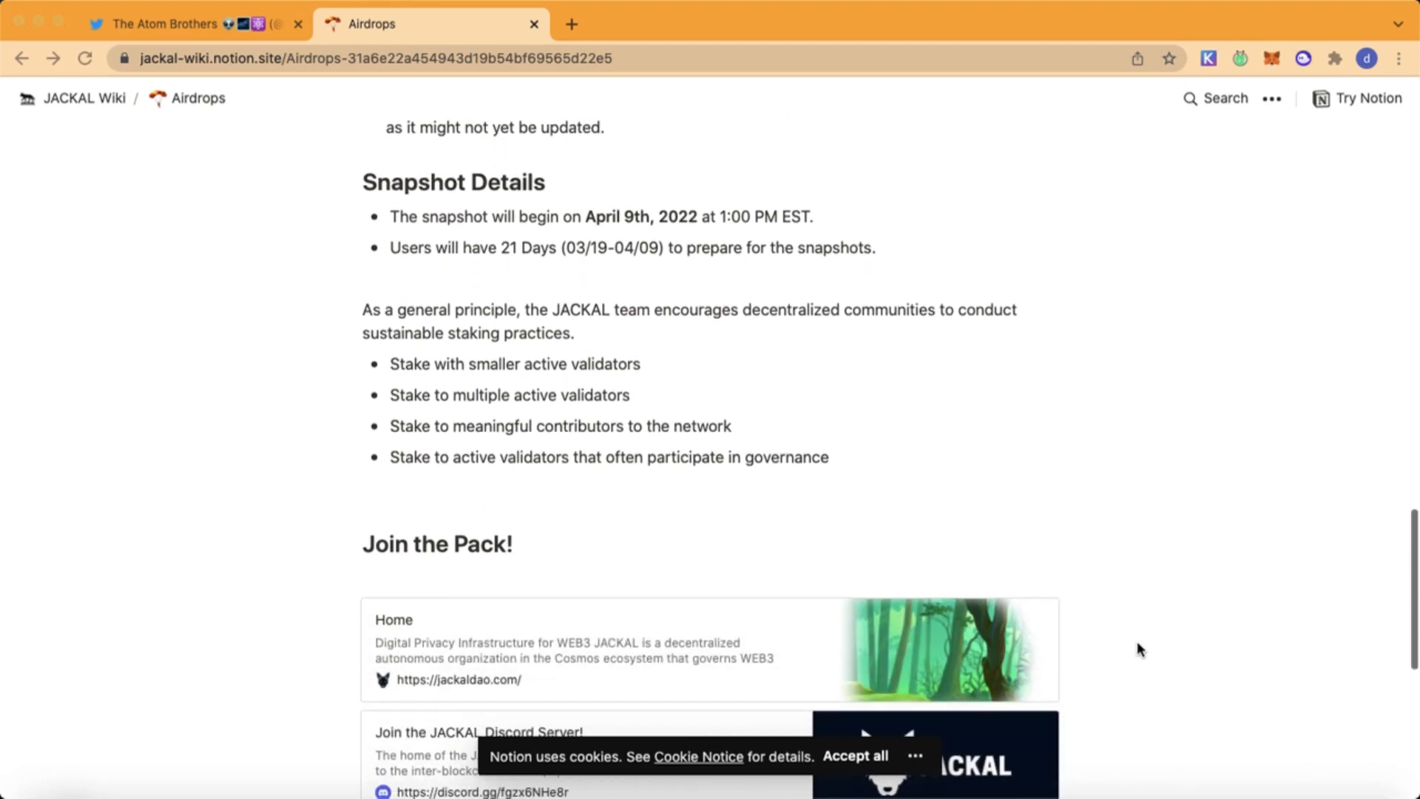
pyautogui.moveTo(858, 397)
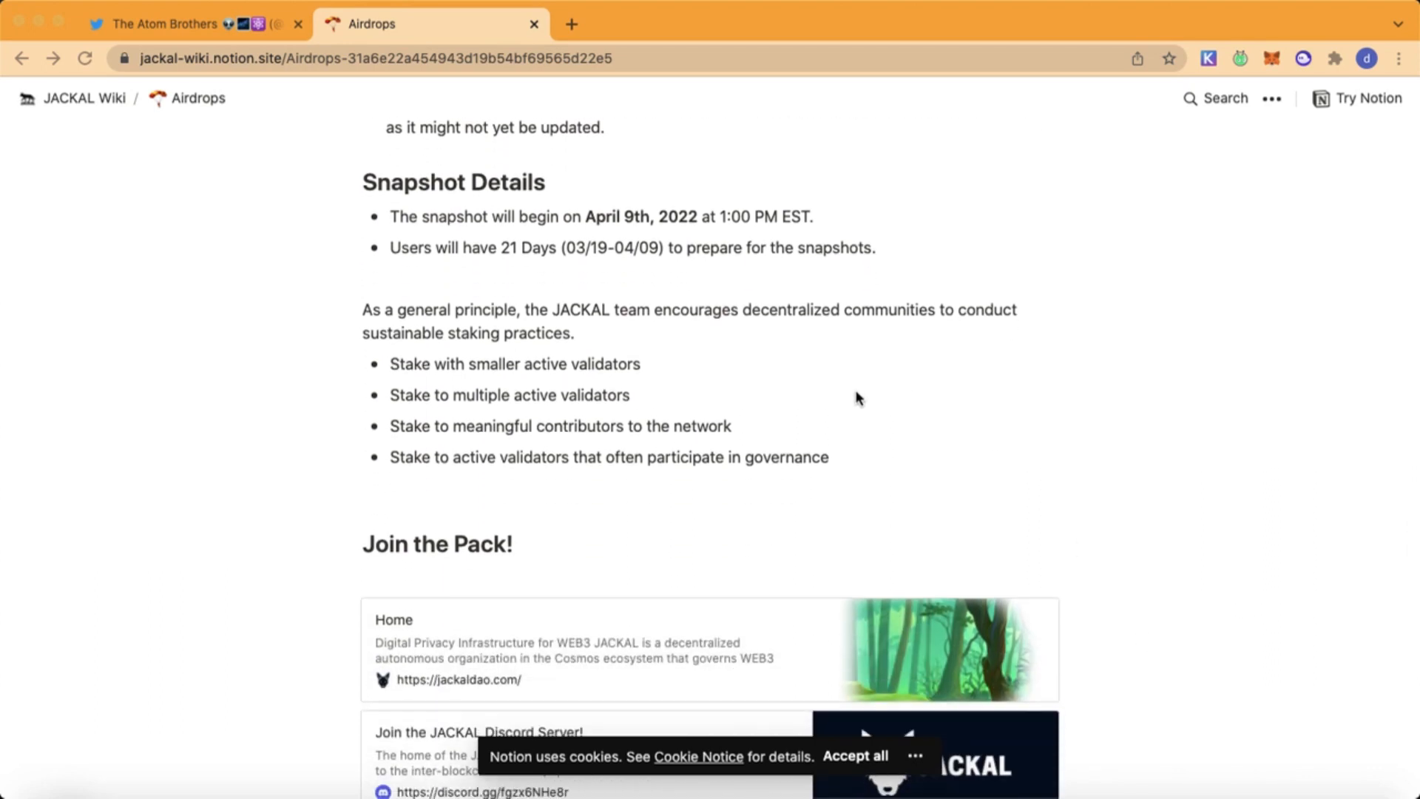
pyautogui.moveTo(910, 109)
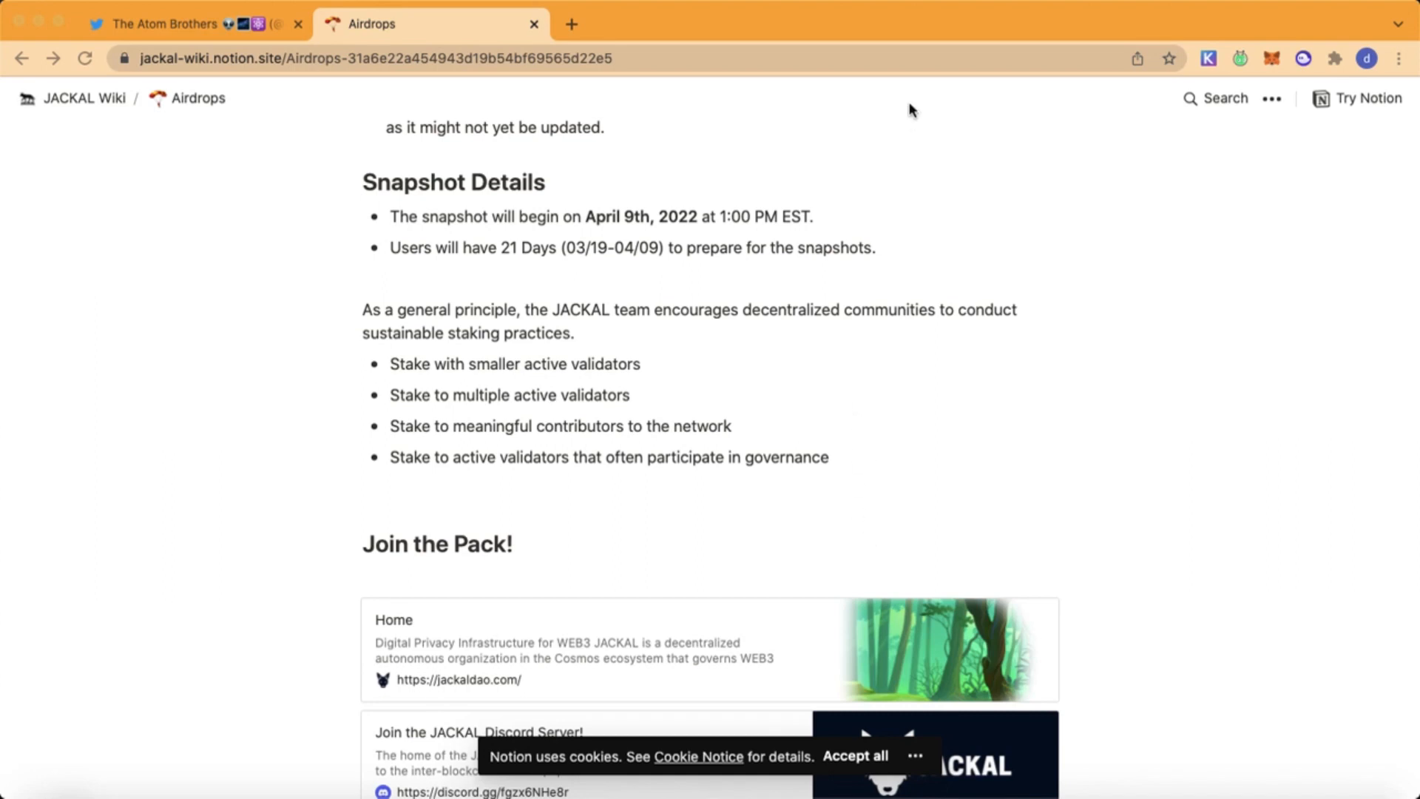
pyautogui.moveTo(876, 74)
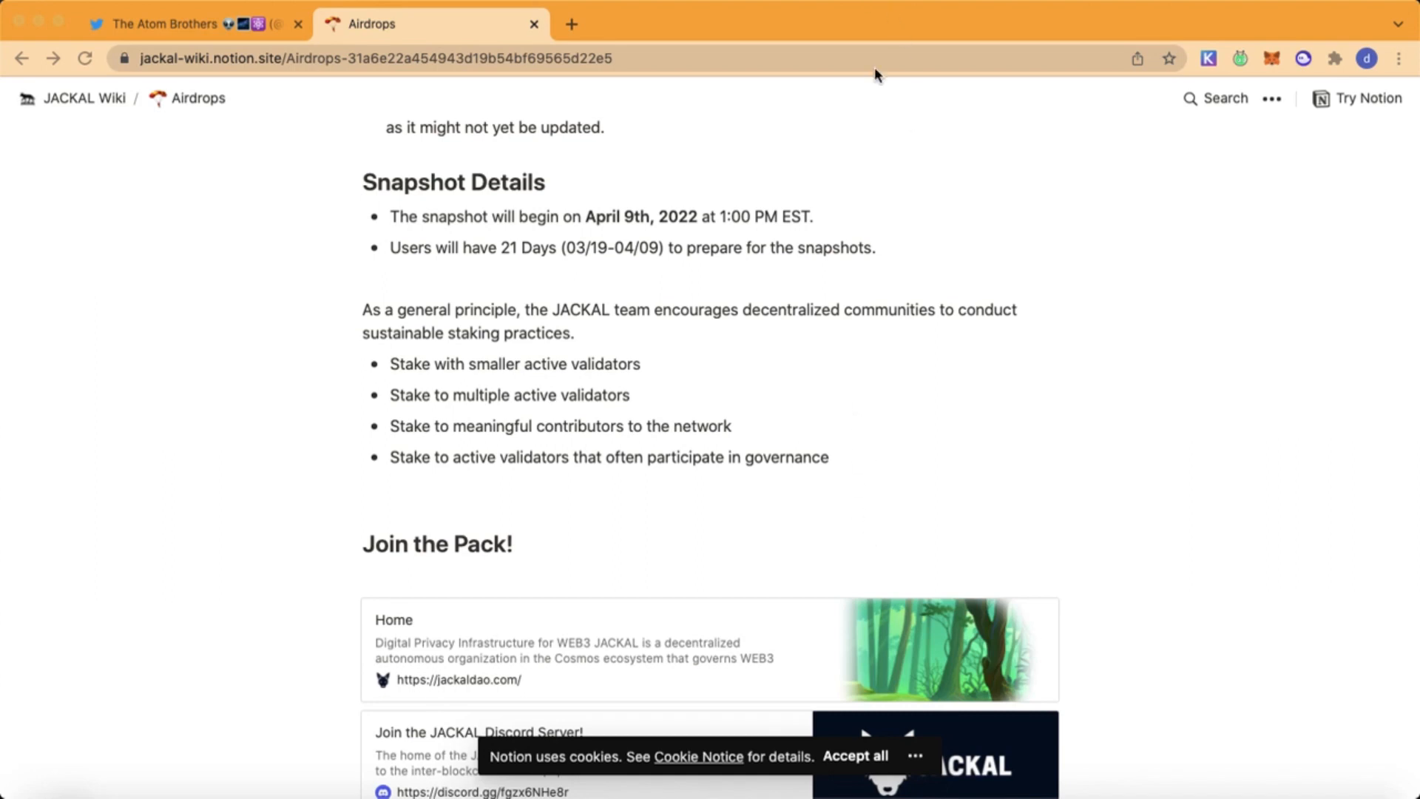